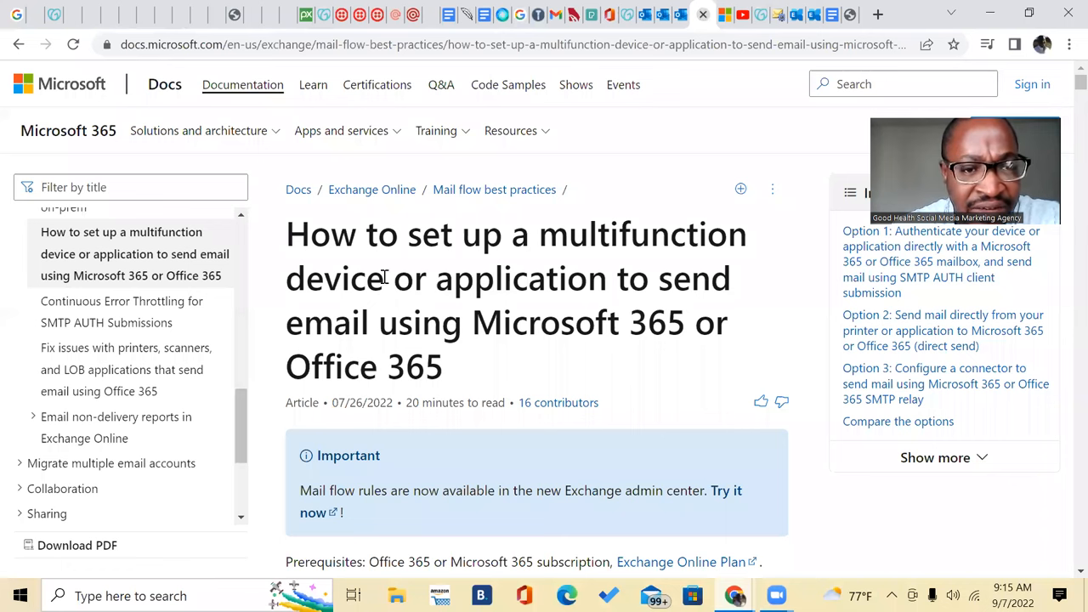
mouse_move(629, 296)
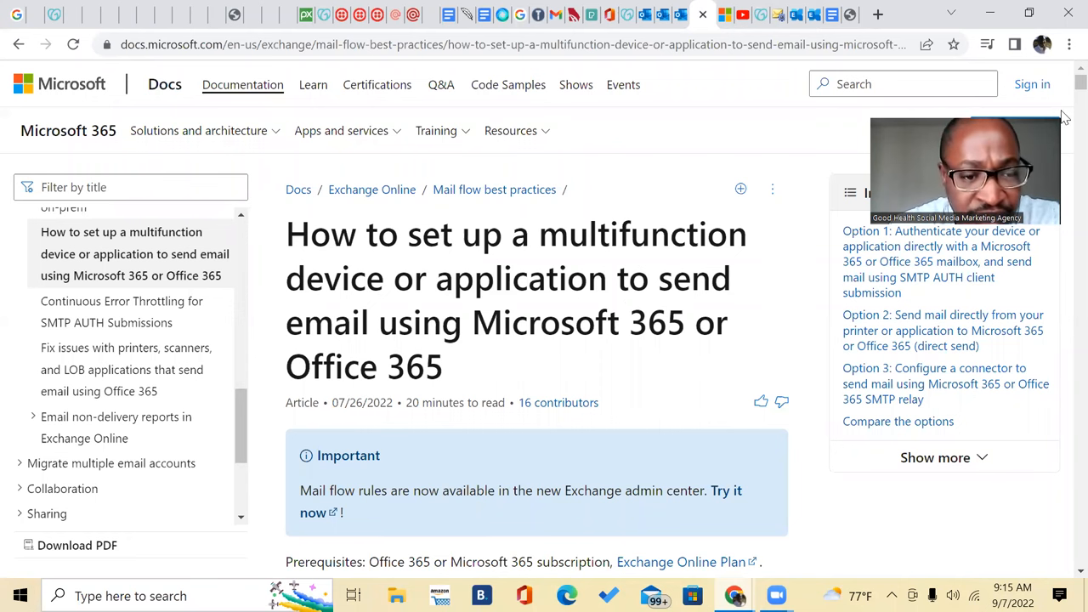
Review GoDaddy admin Security Settings, then bring up the Outlook mail settings
scroll(down, 3)
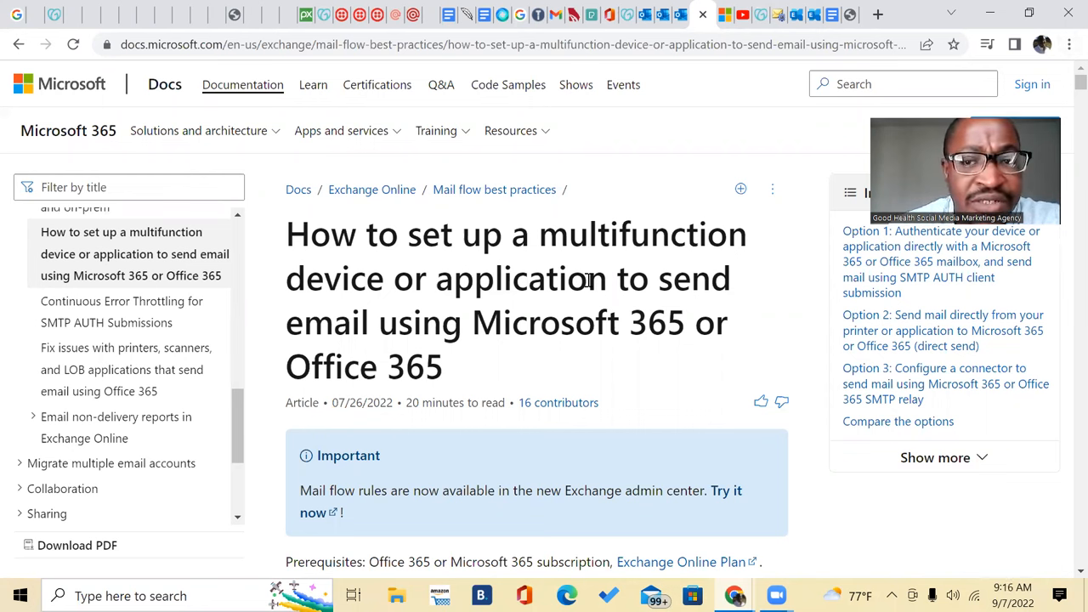
mouse_move(700, 200)
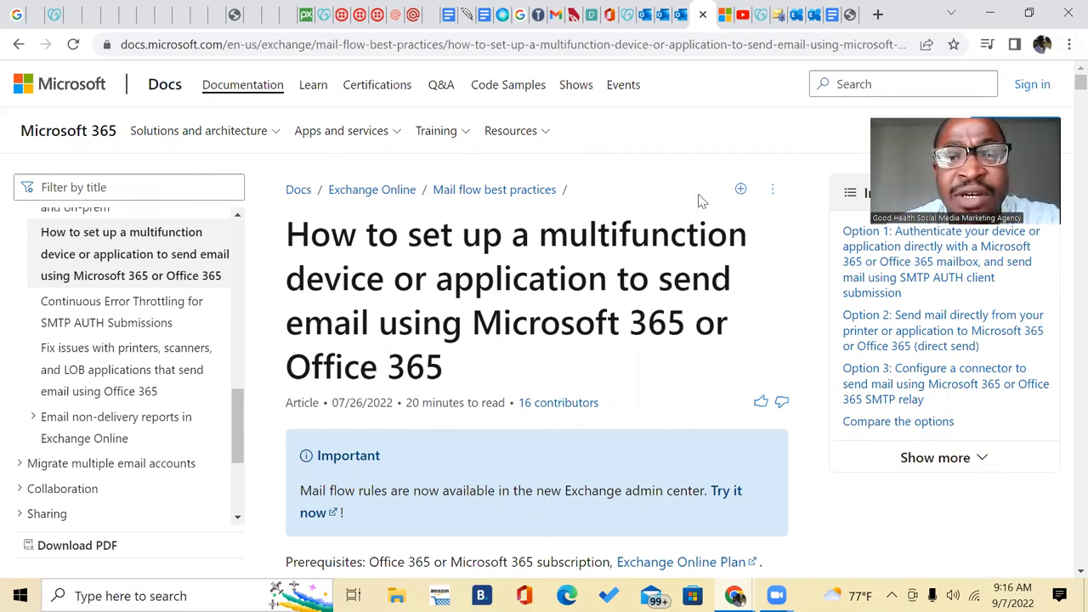
mouse_move(709, 167)
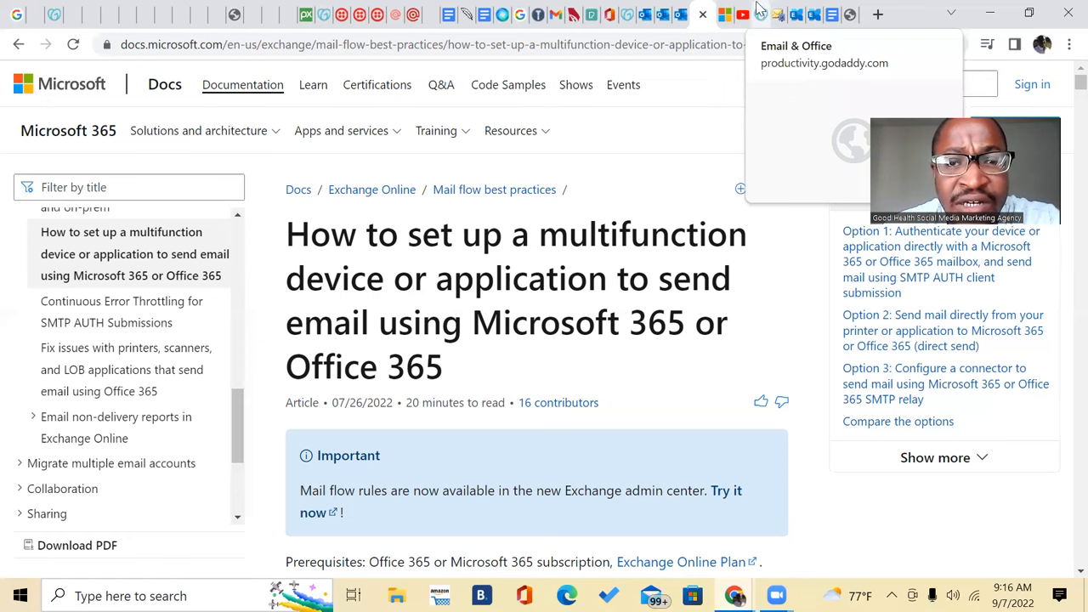
mouse_move(696, 187)
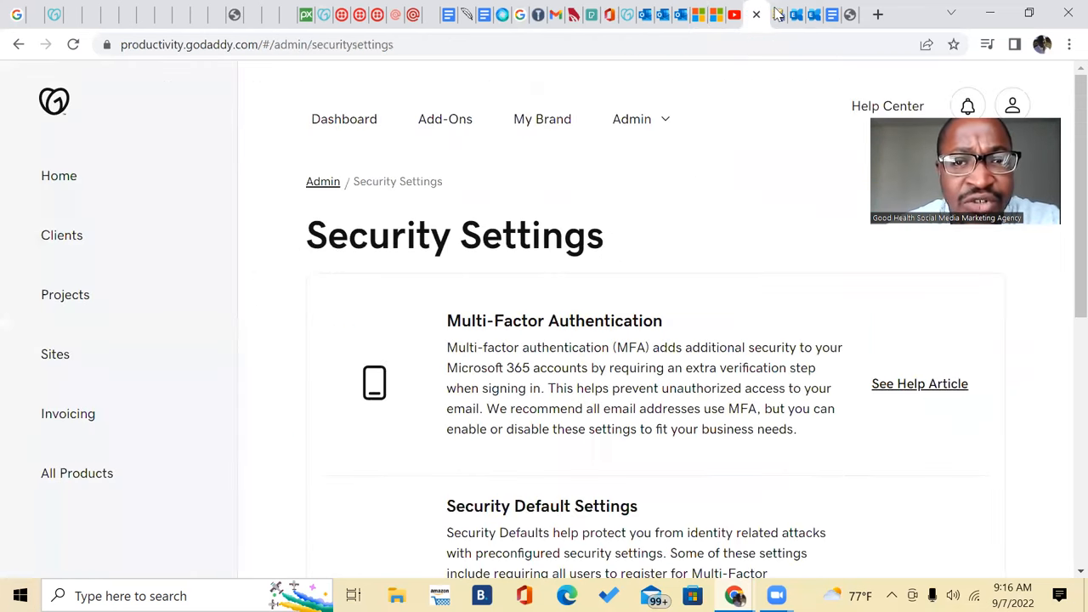
mouse_move(778, 13)
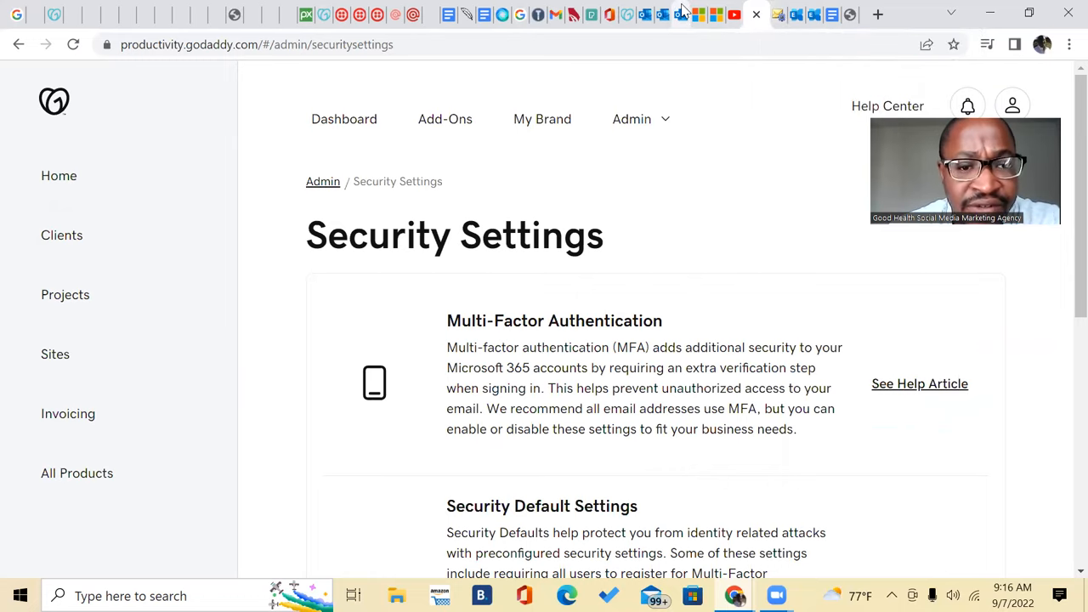
click(683, 14)
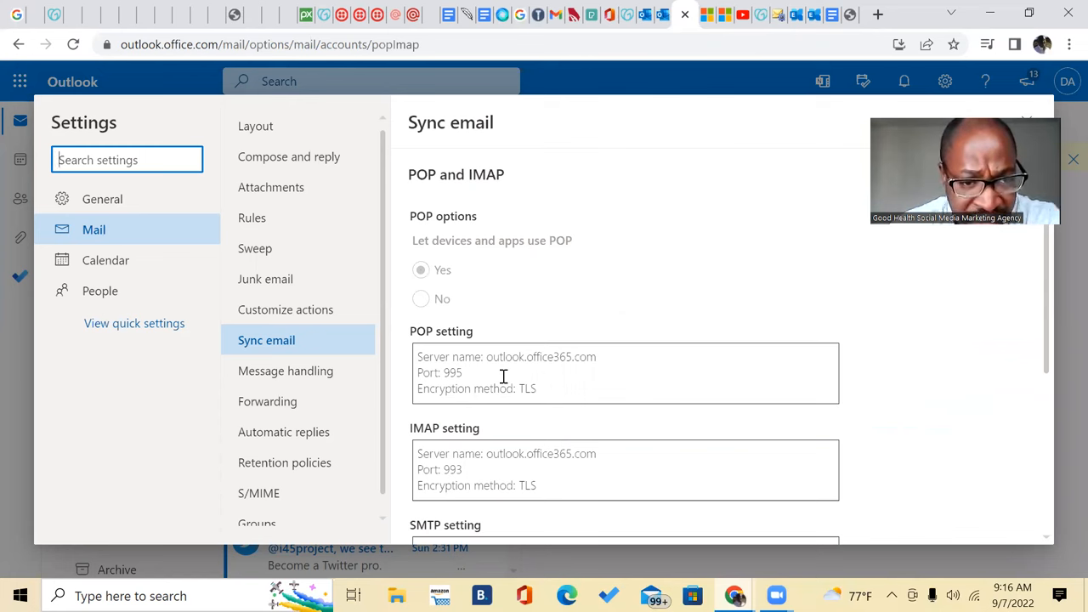
mouse_move(1037, 340)
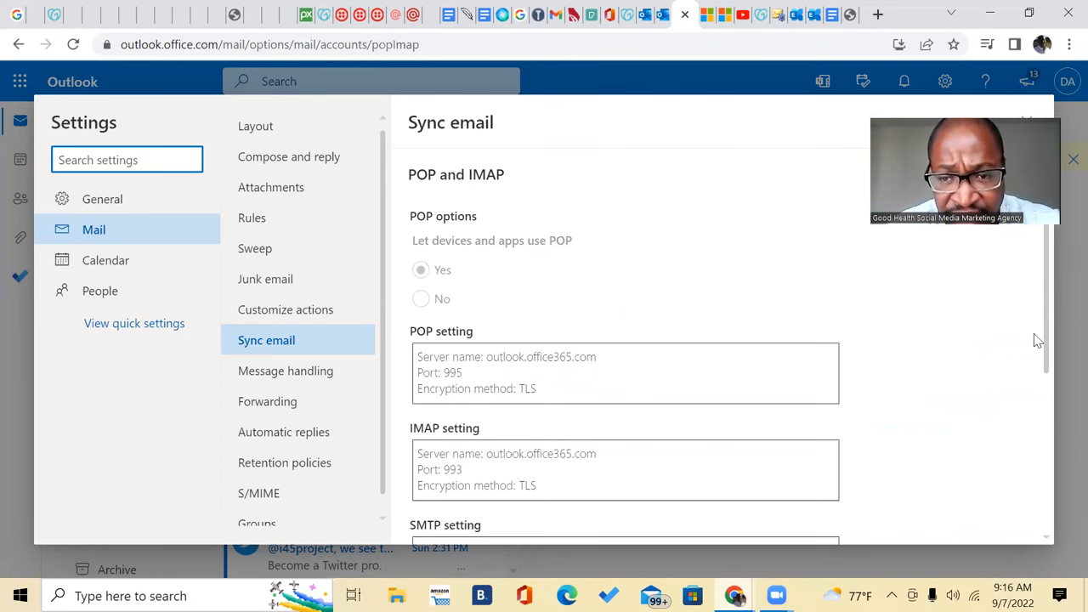
mouse_move(1044, 365)
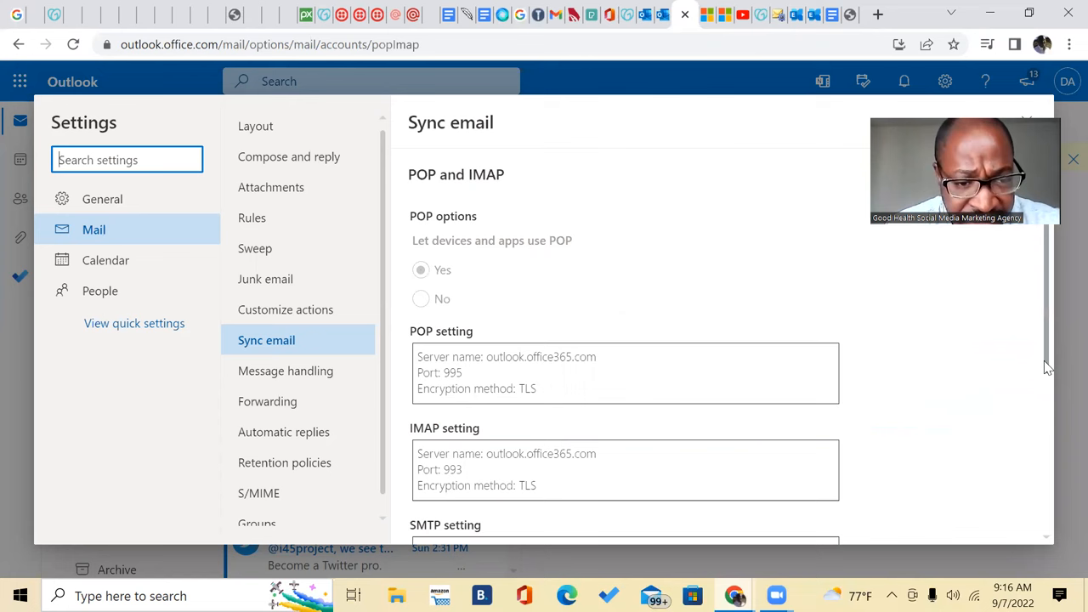
Scroll the Sync email settings down to the SMTP server smtp.office365.com, port 587, STARTTLS
scroll(down, 3)
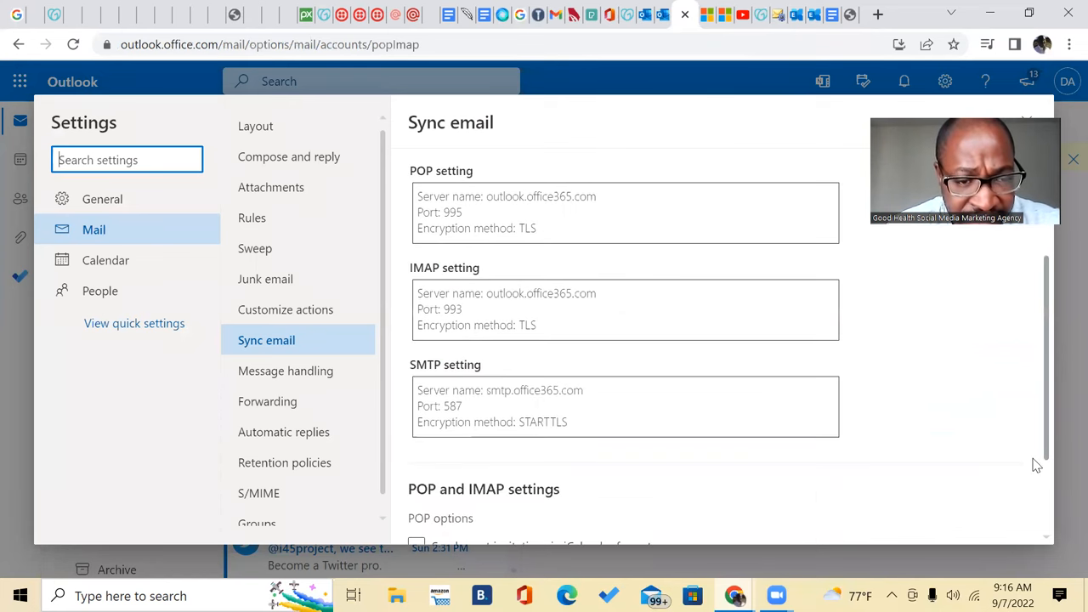
scroll(down, 3)
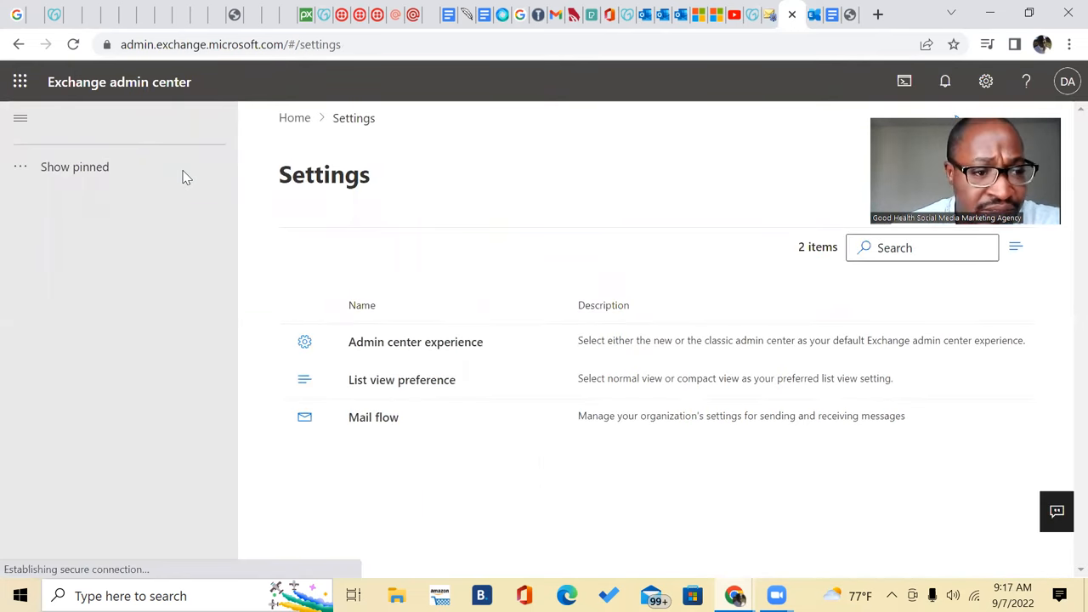
click(21, 118)
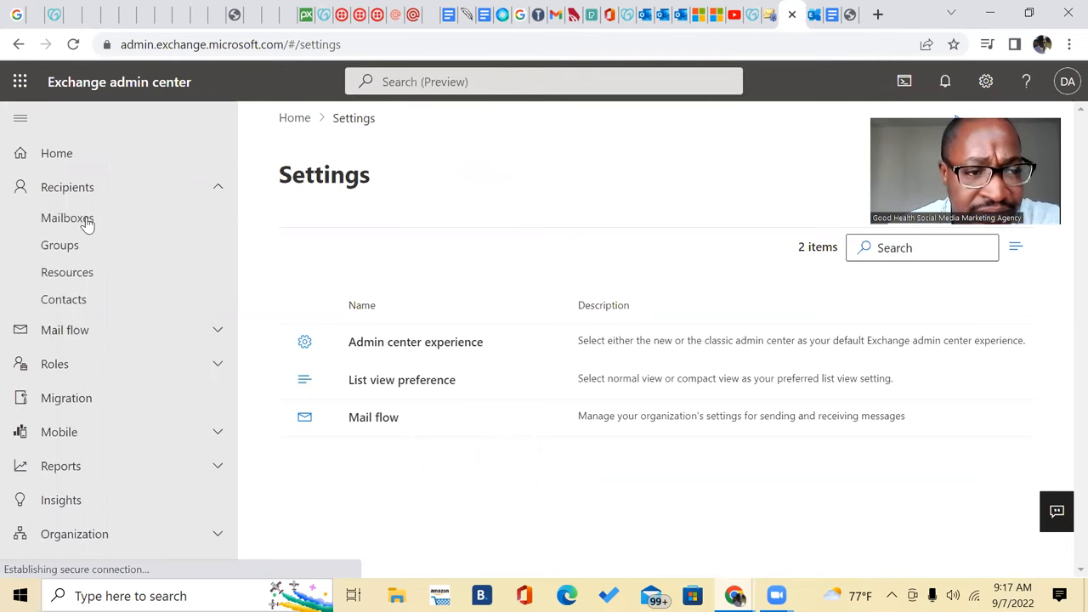
click(68, 218)
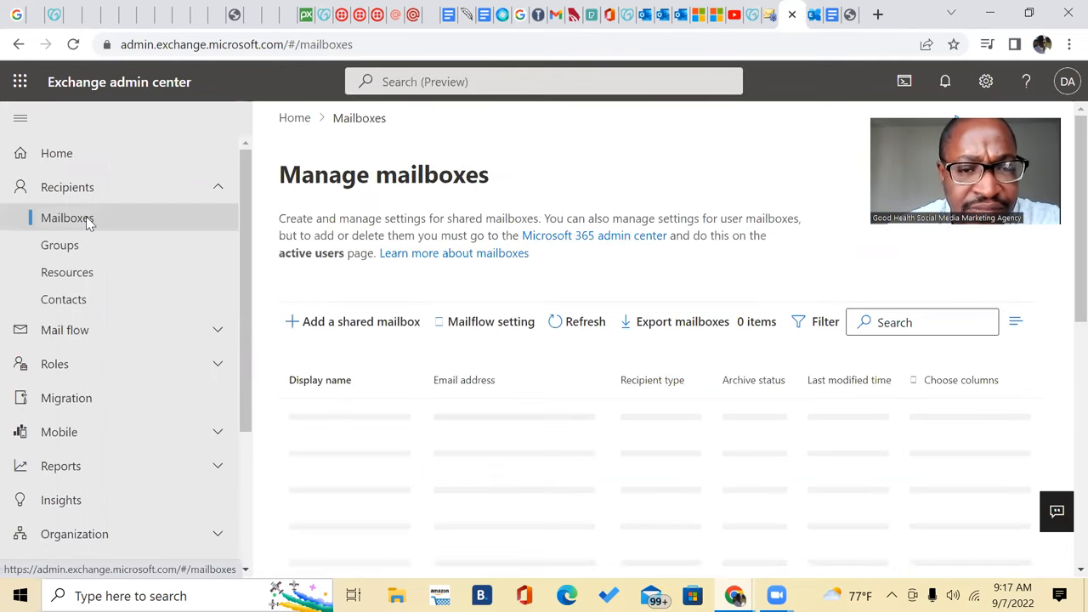
right_click(68, 217)
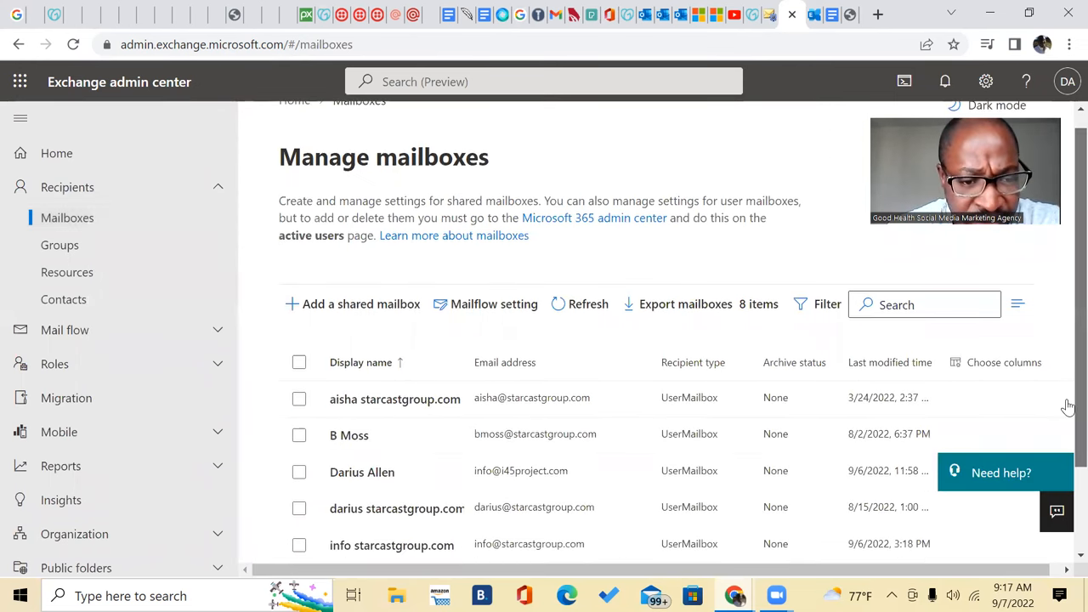
scroll(down, 3)
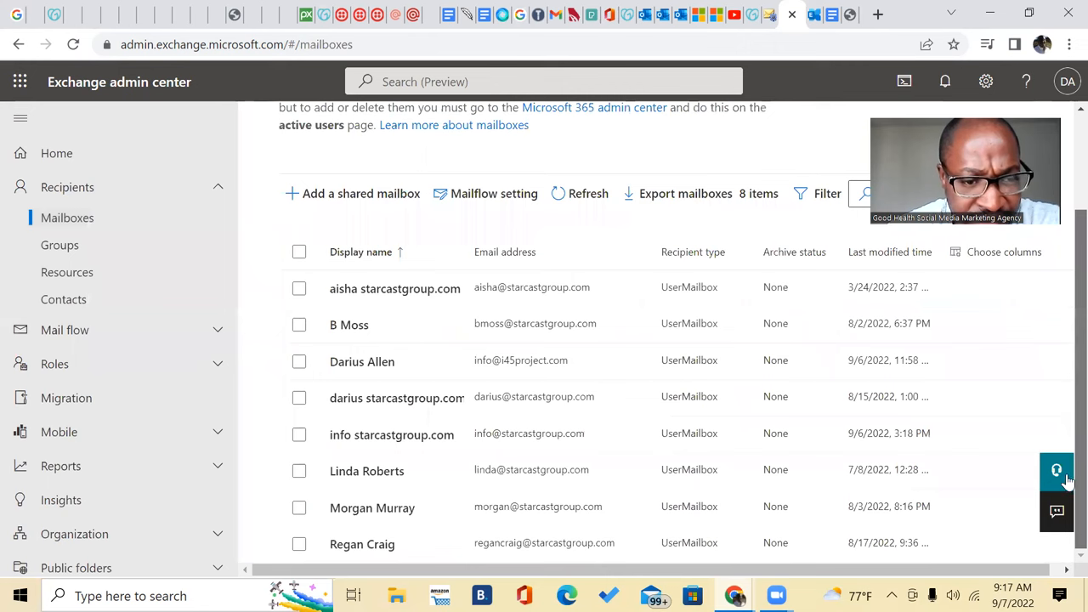
mouse_move(1057, 469)
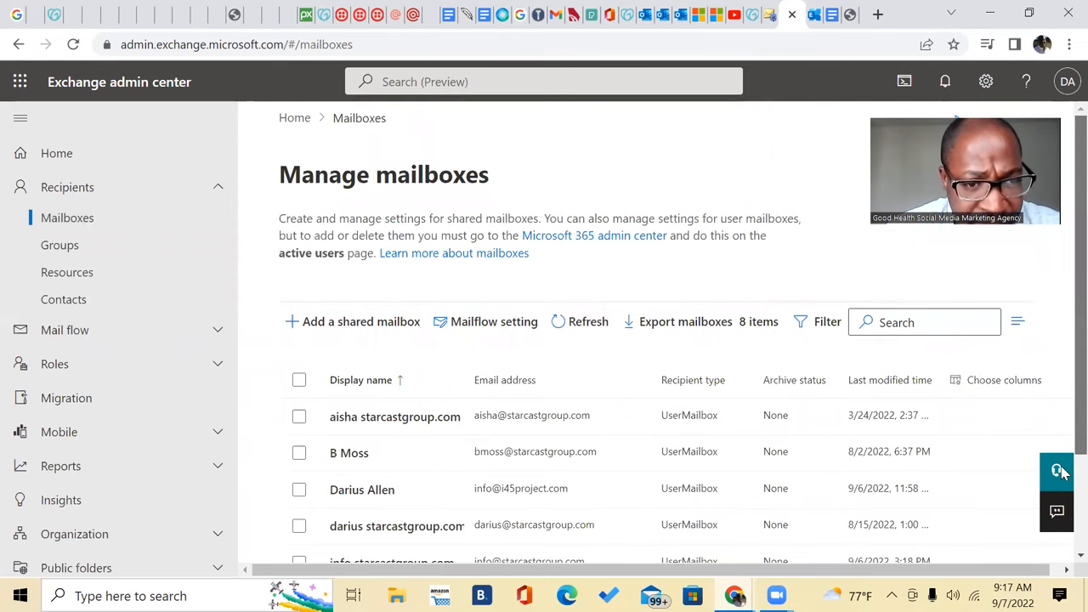
scroll(down, 3)
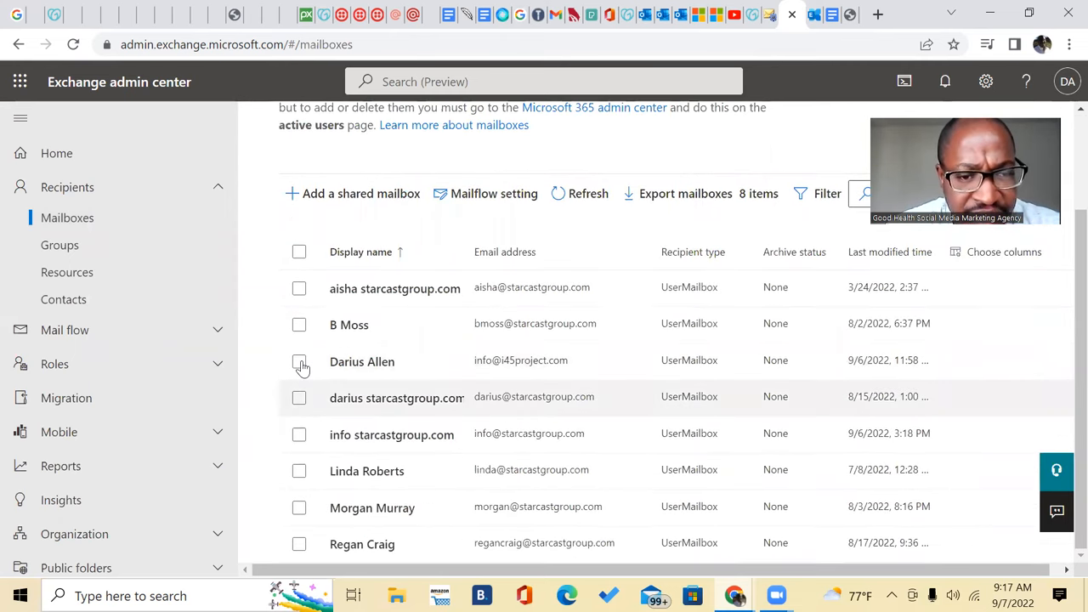
click(299, 360)
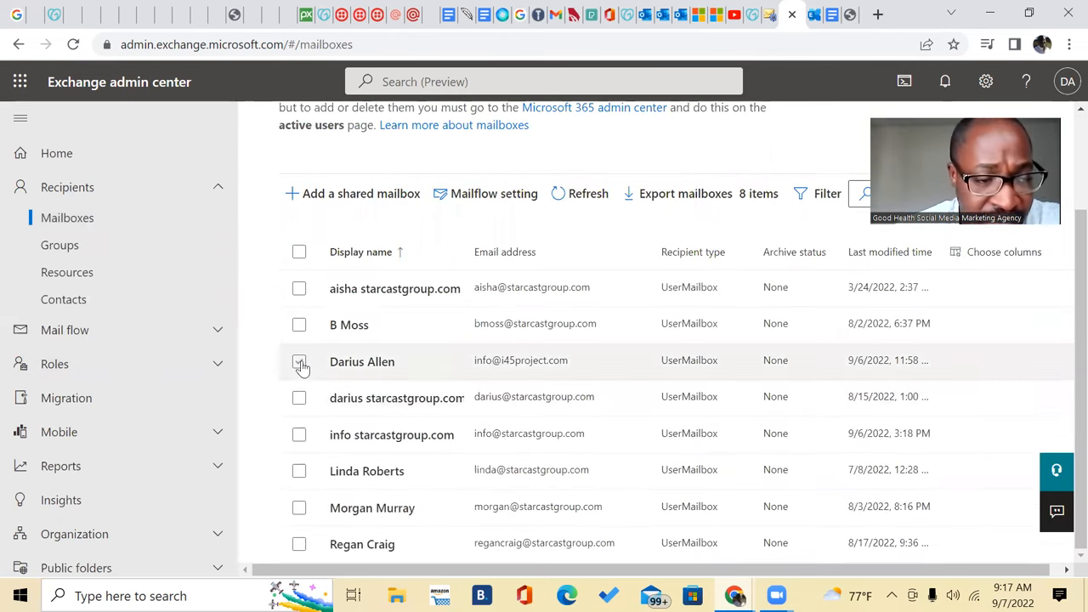
click(299, 360)
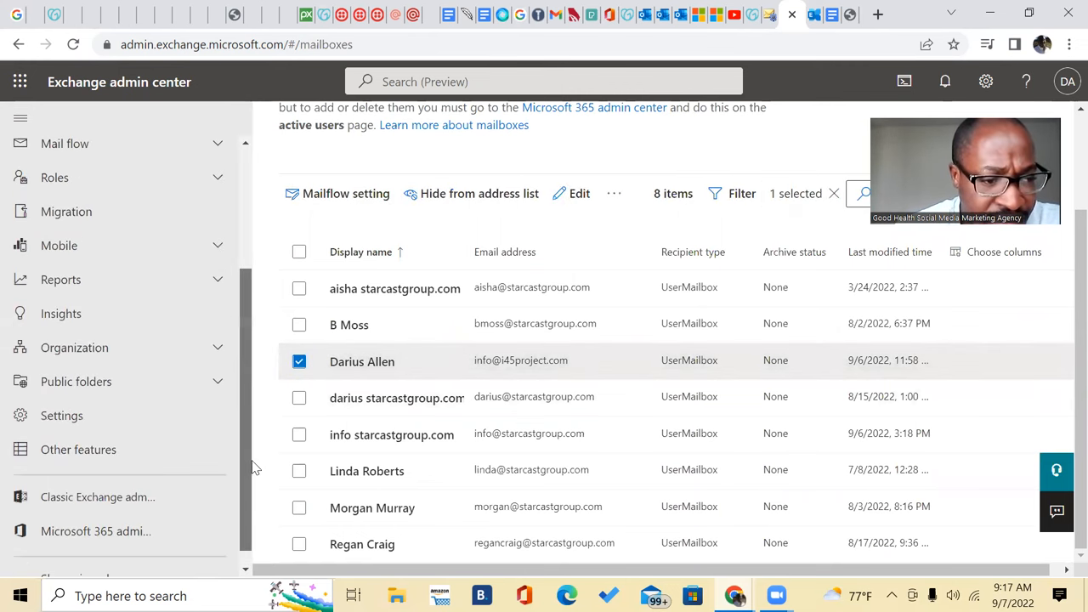
scroll(down, 3)
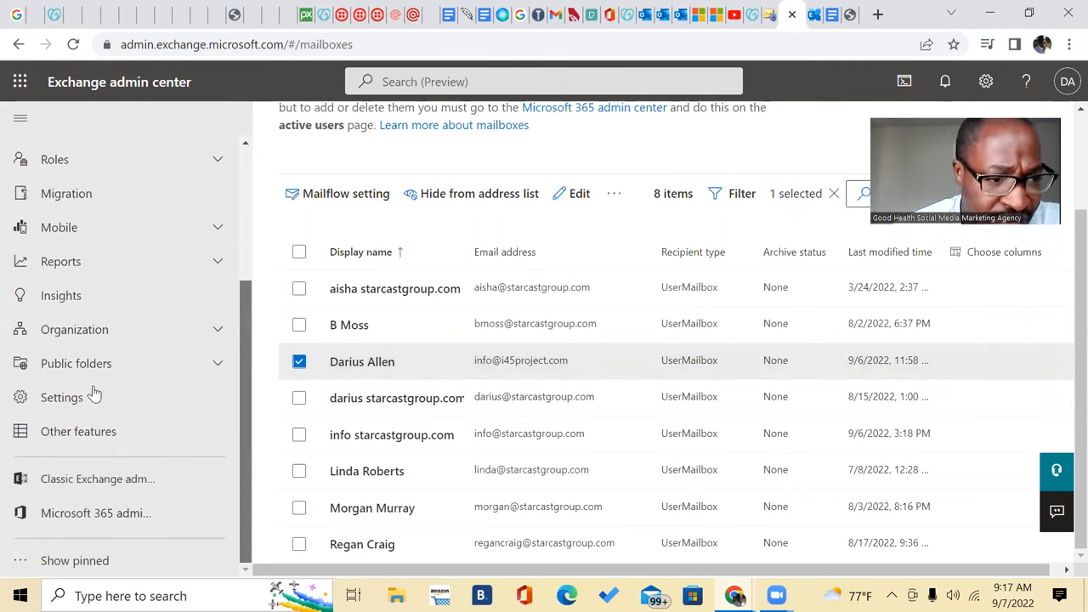
mouse_move(61, 397)
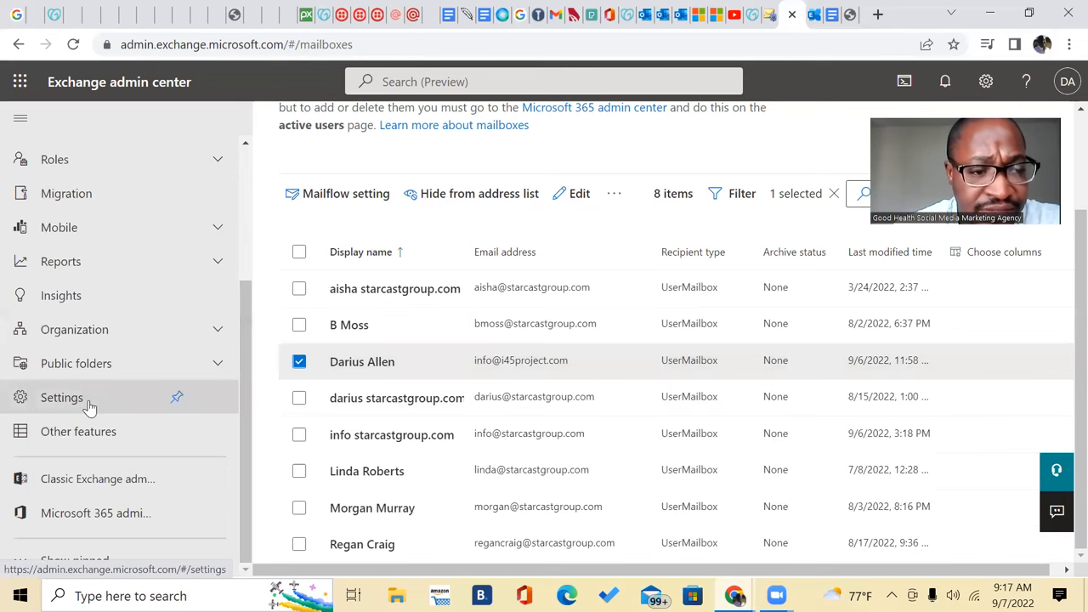
click(61, 398)
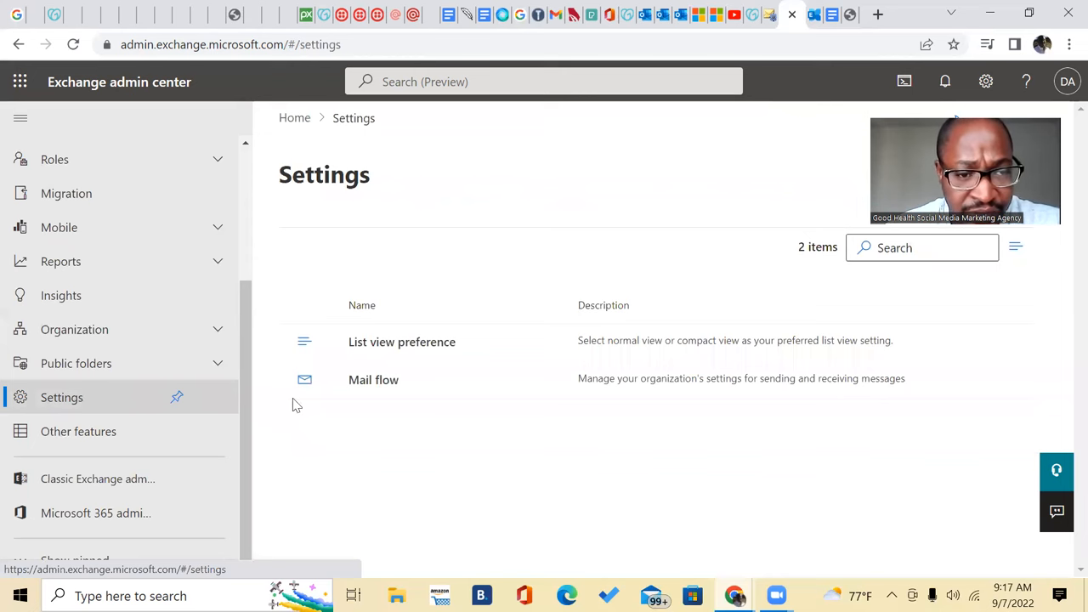
mouse_move(374, 381)
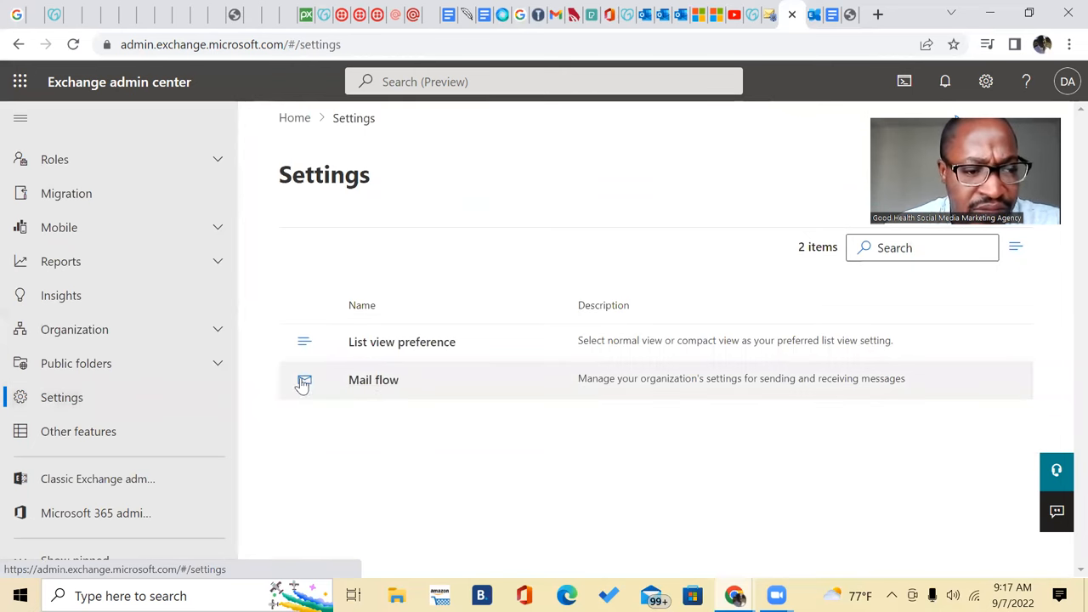
click(374, 379)
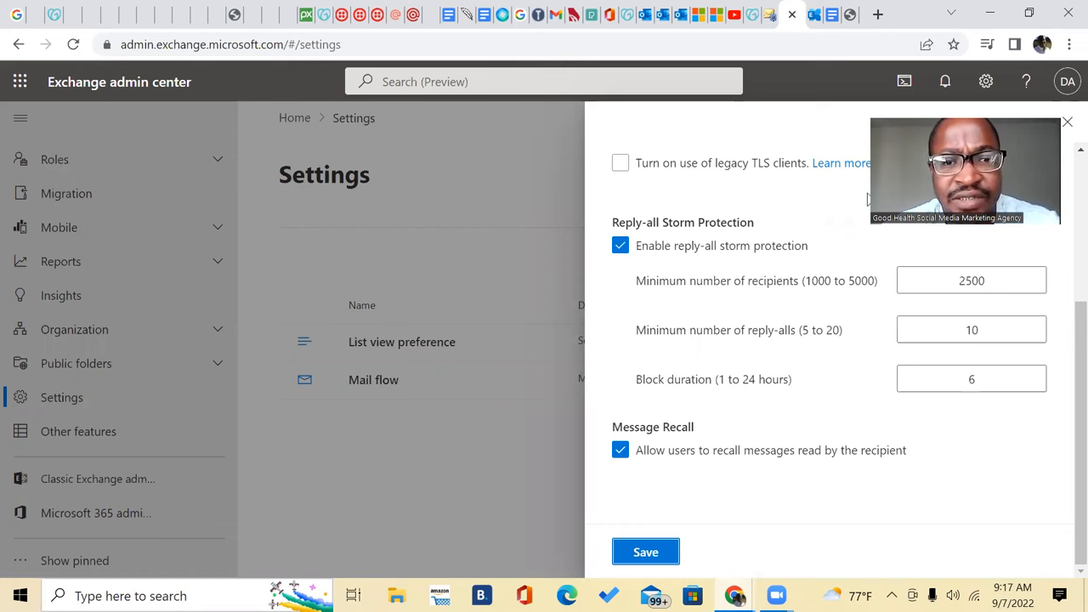
mouse_move(320, 471)
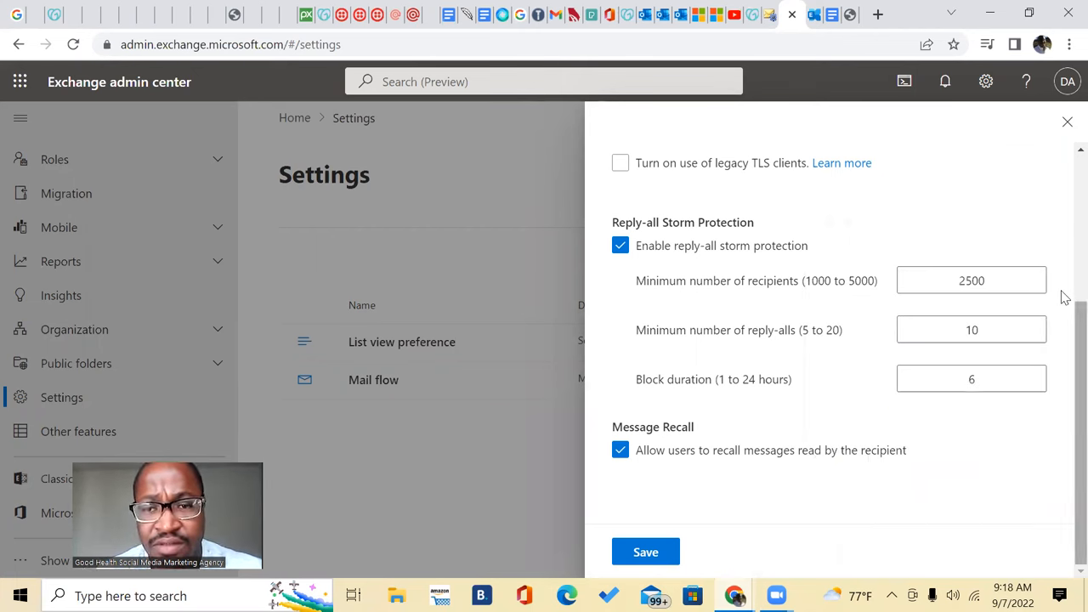
Tick 'Turn off SMTP AUTH protocol for your organization' under Mail flow Security
right_click(1063, 268)
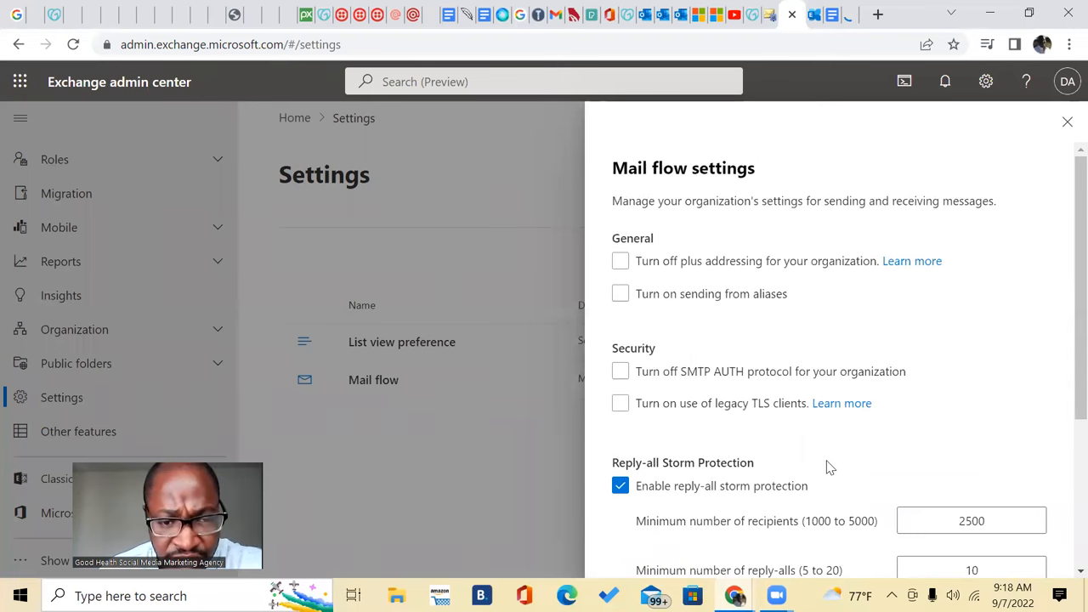
mouse_move(680, 331)
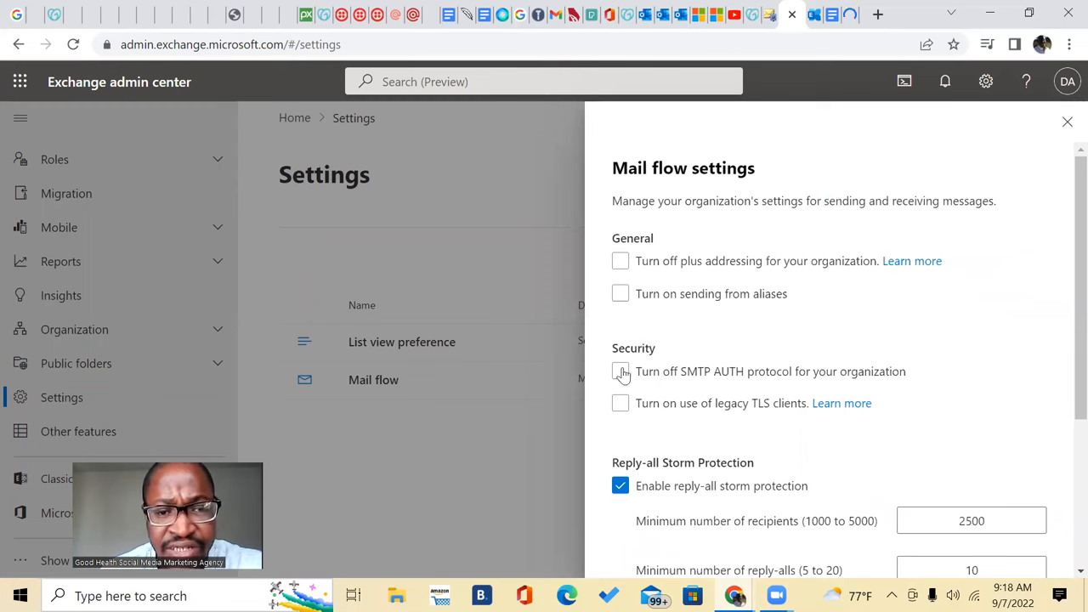
click(620, 370)
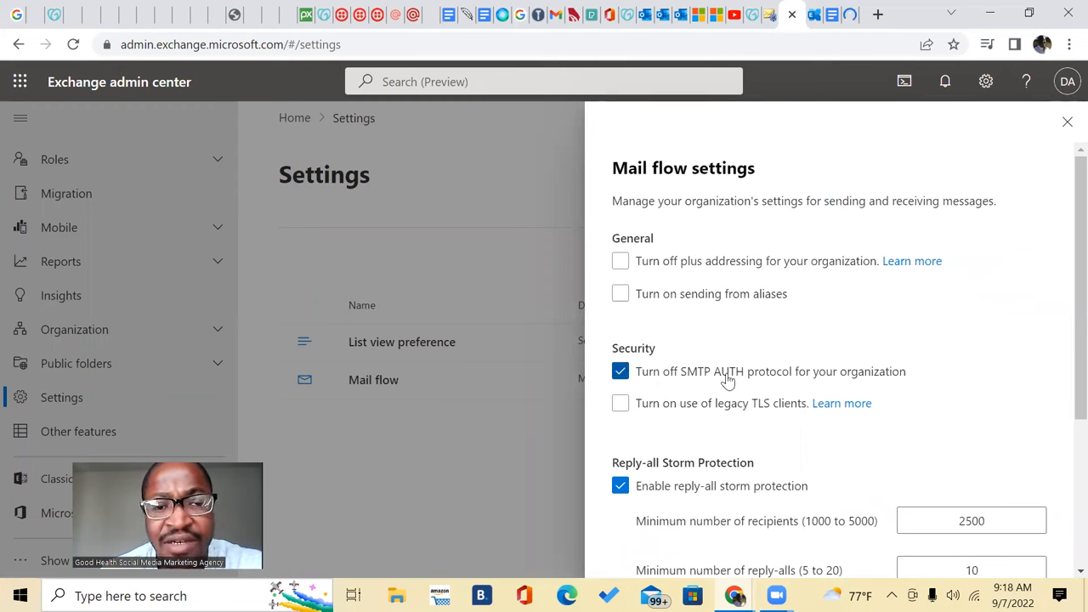
mouse_move(805, 378)
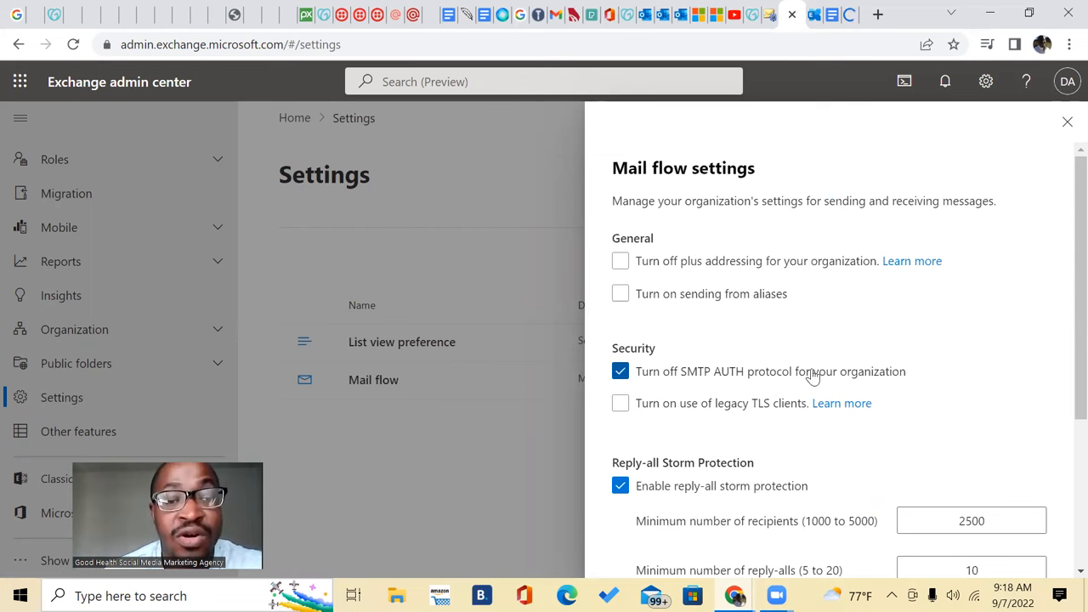
mouse_move(1063, 350)
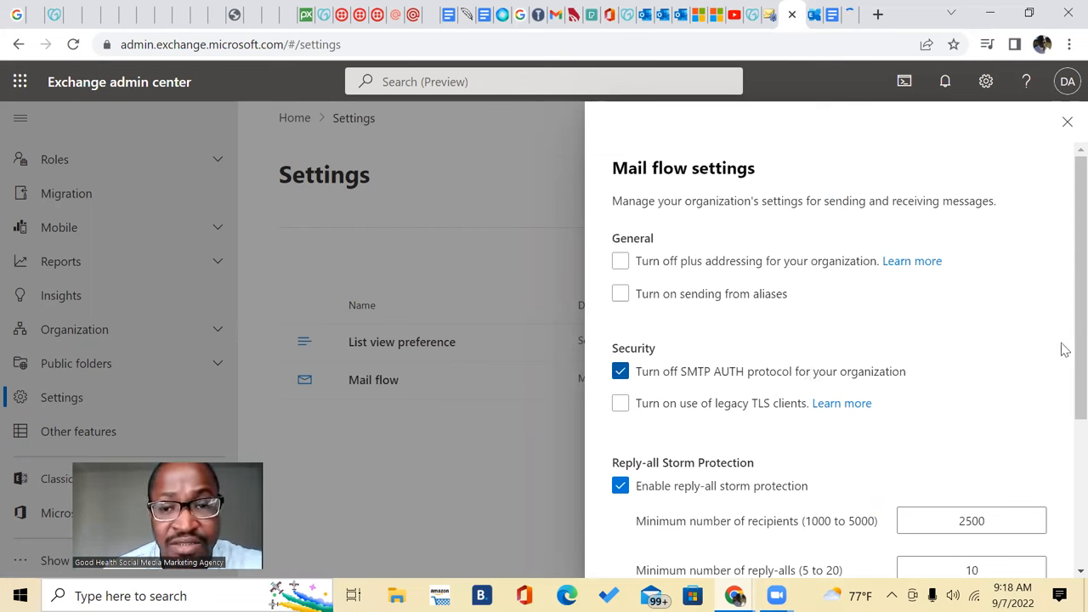
scroll(down, 3)
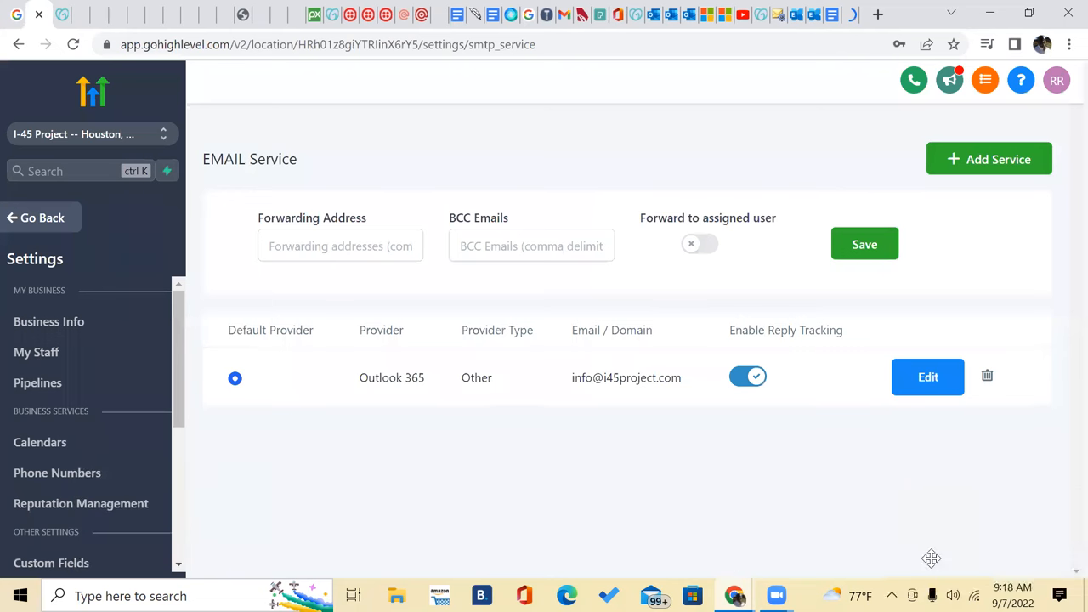
mouse_move(472, 466)
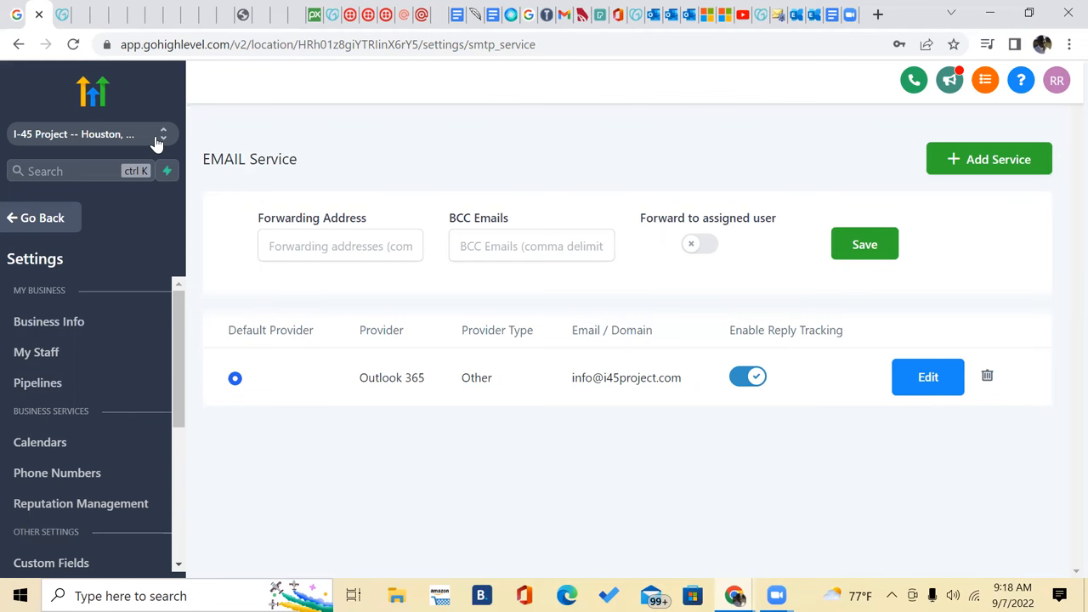
mouse_move(170, 389)
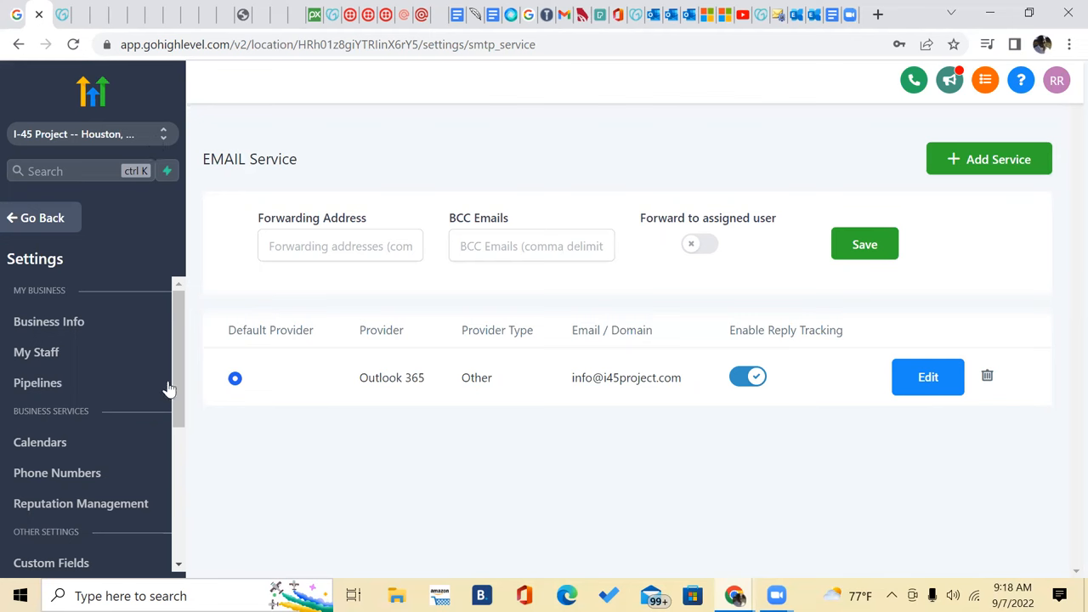
scroll(down, 3)
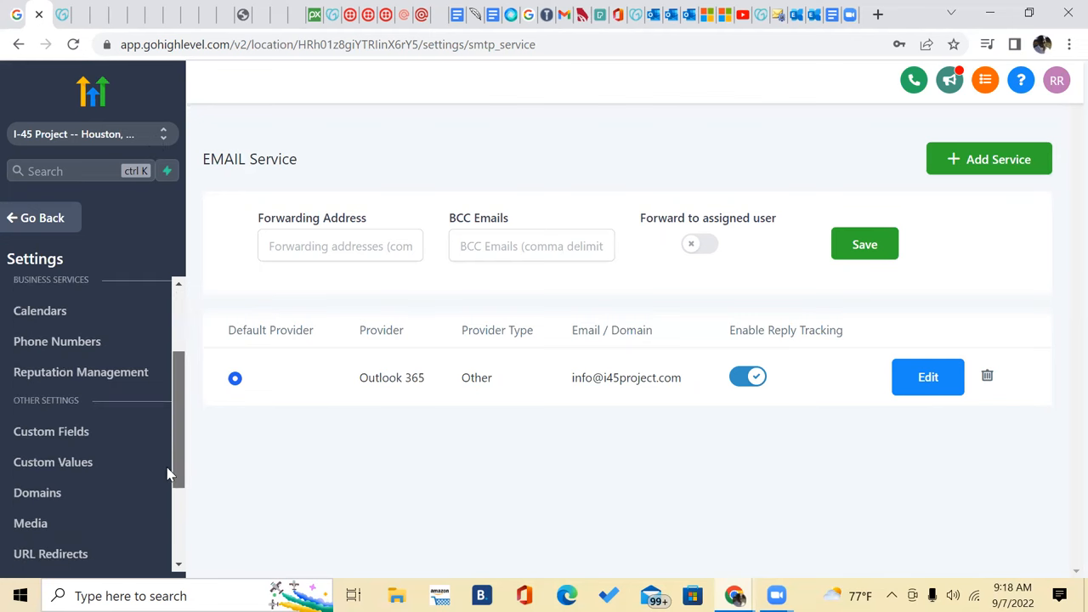
scroll(down, 3)
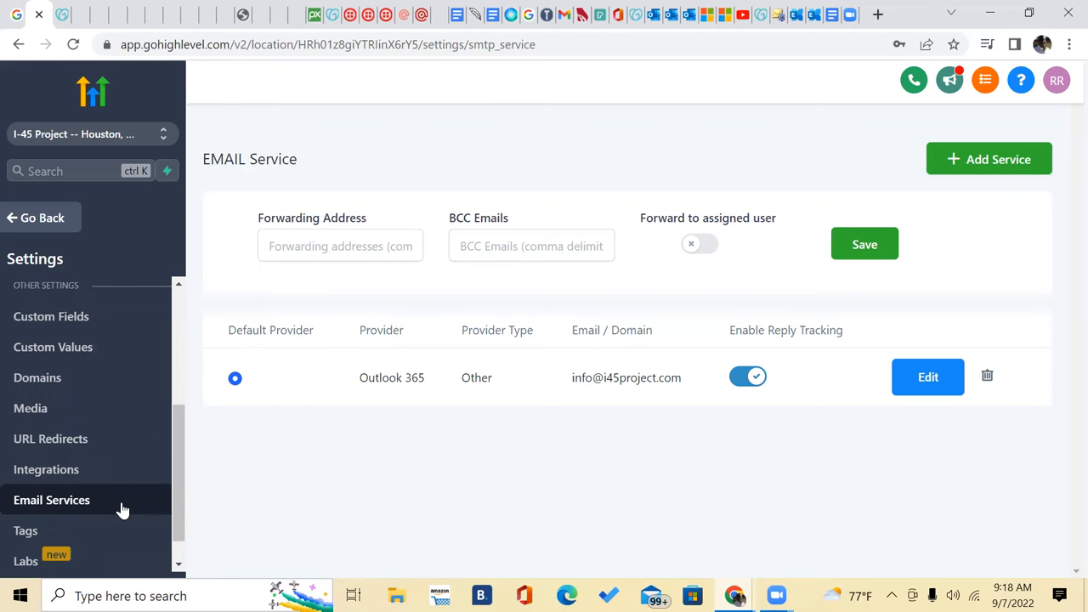
mouse_move(962, 164)
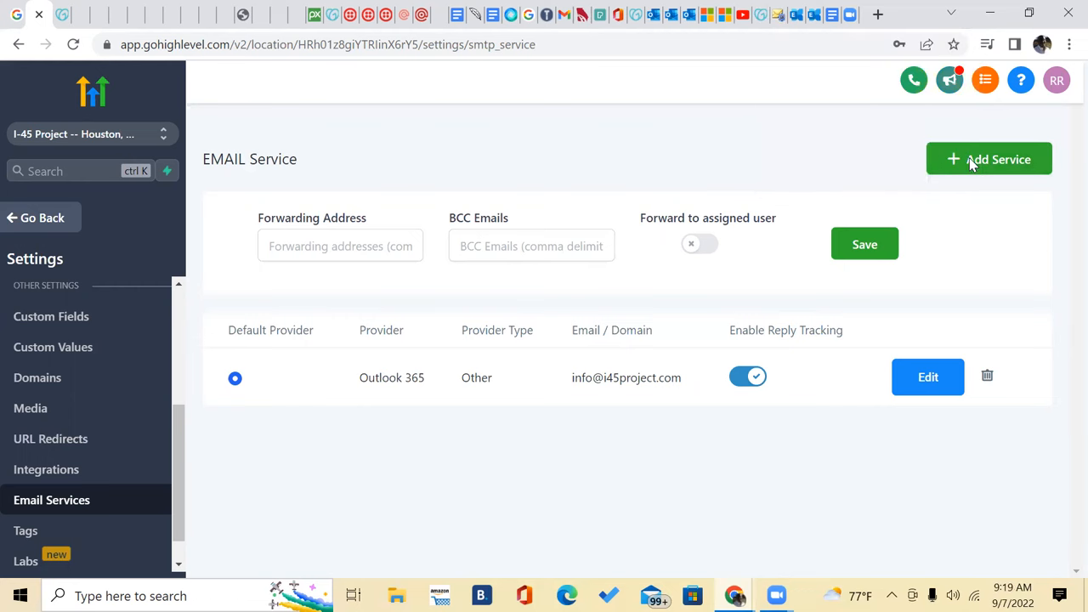
Add a new email provider of type Other named '365 Outlook'
click(989, 160)
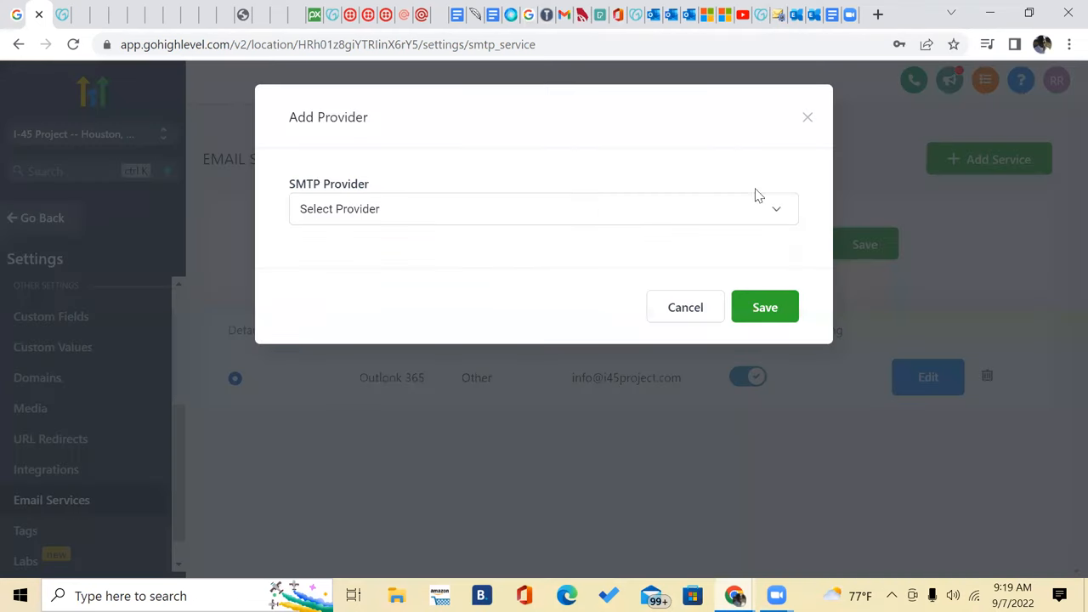
mouse_move(354, 332)
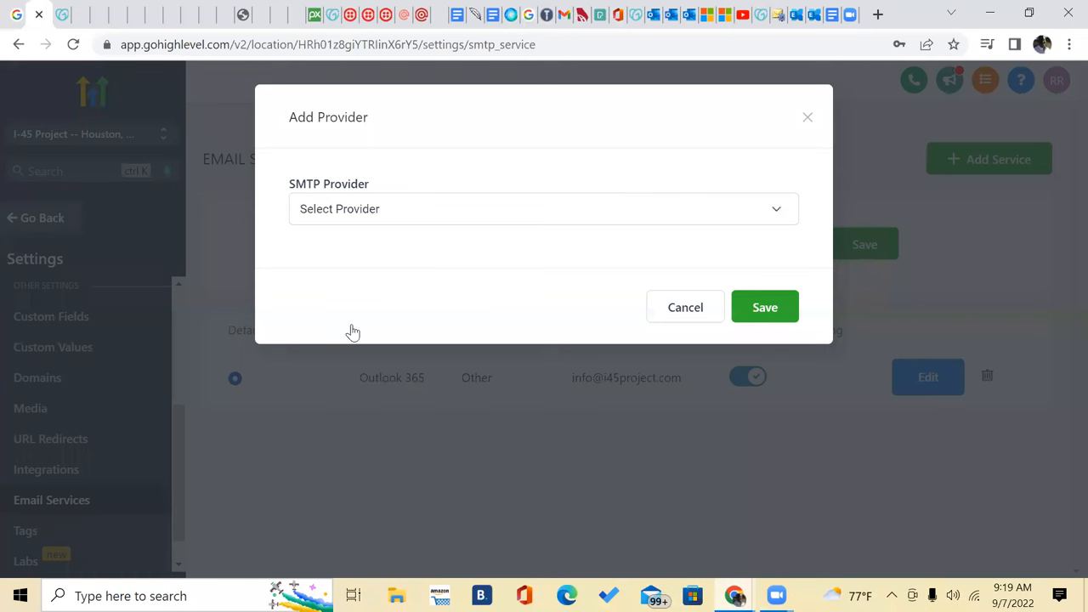
click(543, 208)
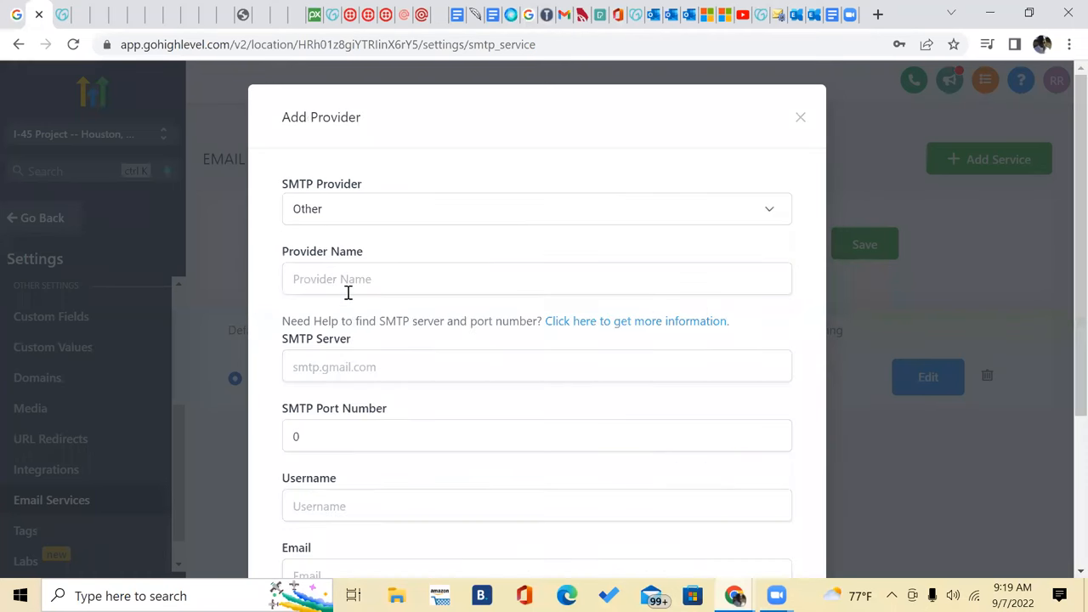
mouse_move(381, 309)
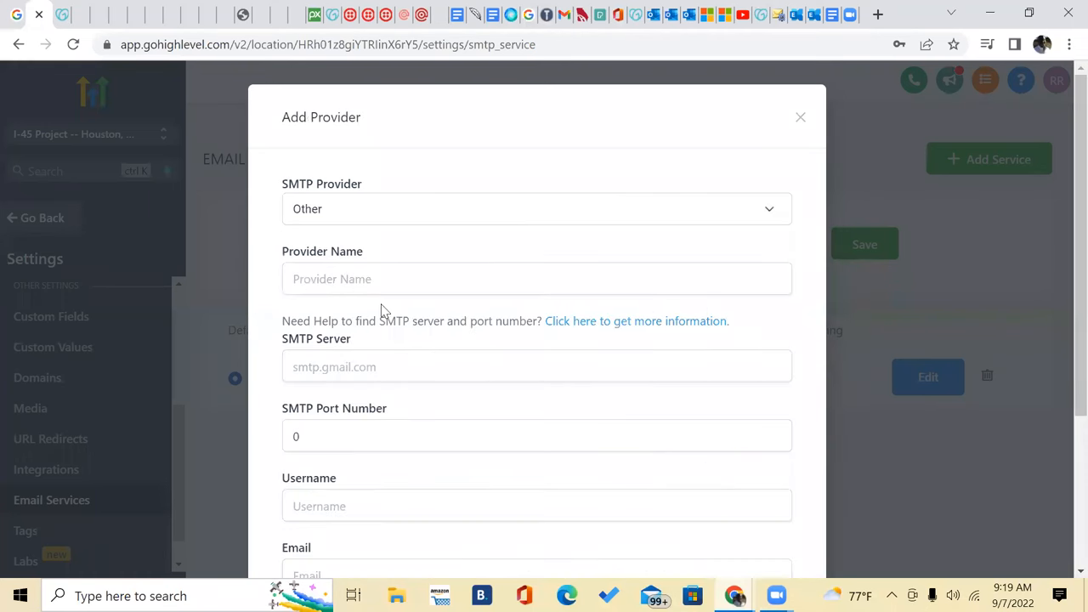
text(365 Outlook)
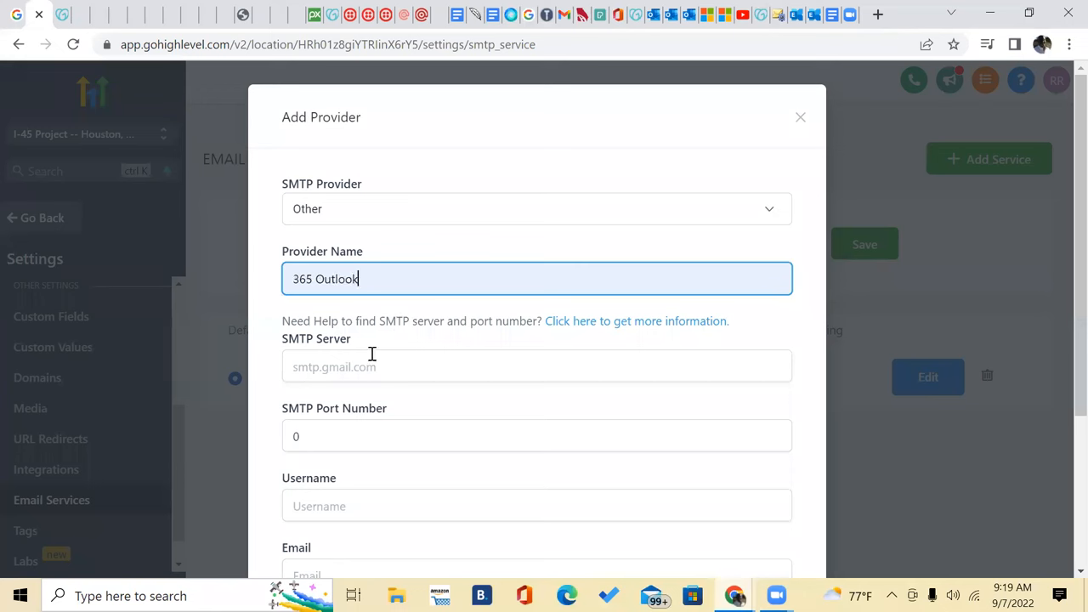
mouse_move(309, 388)
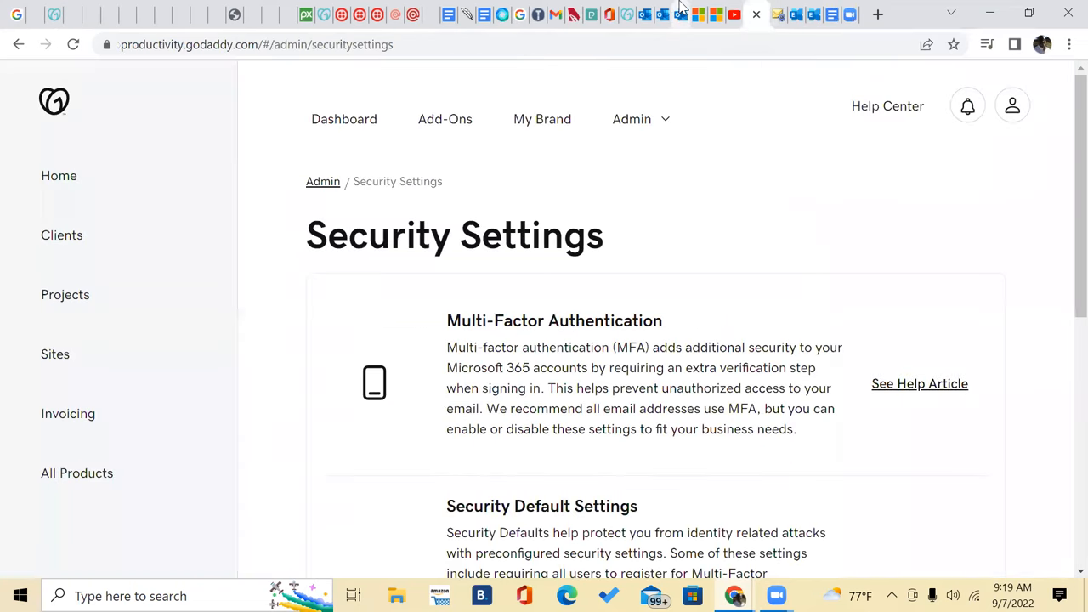
Select the SMTP server name smtp.office365.com in Outlook's Sync email settings for copying
click(683, 13)
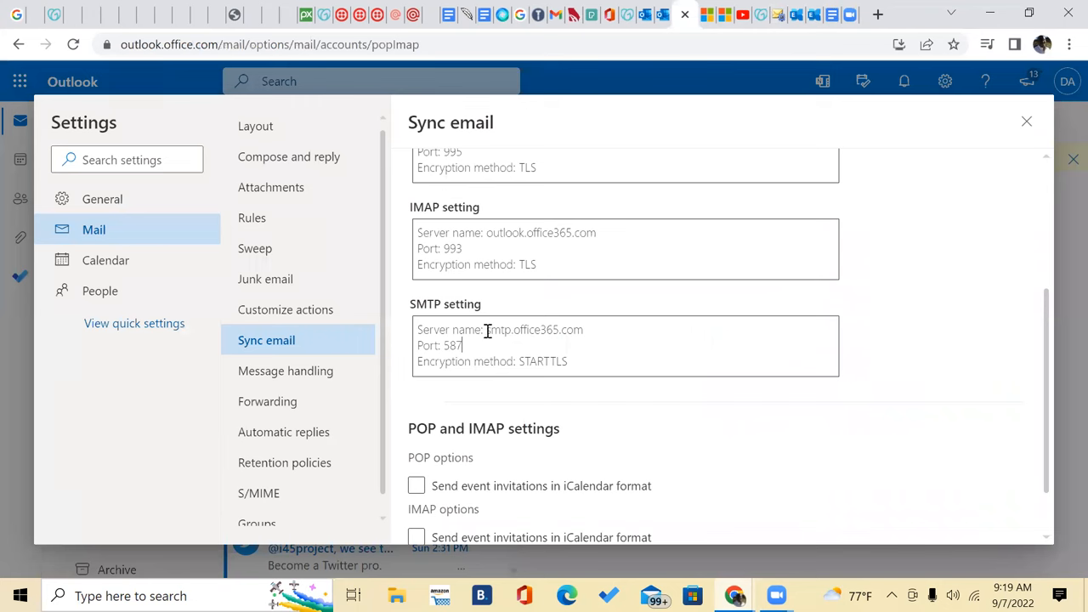
double_click(533, 329)
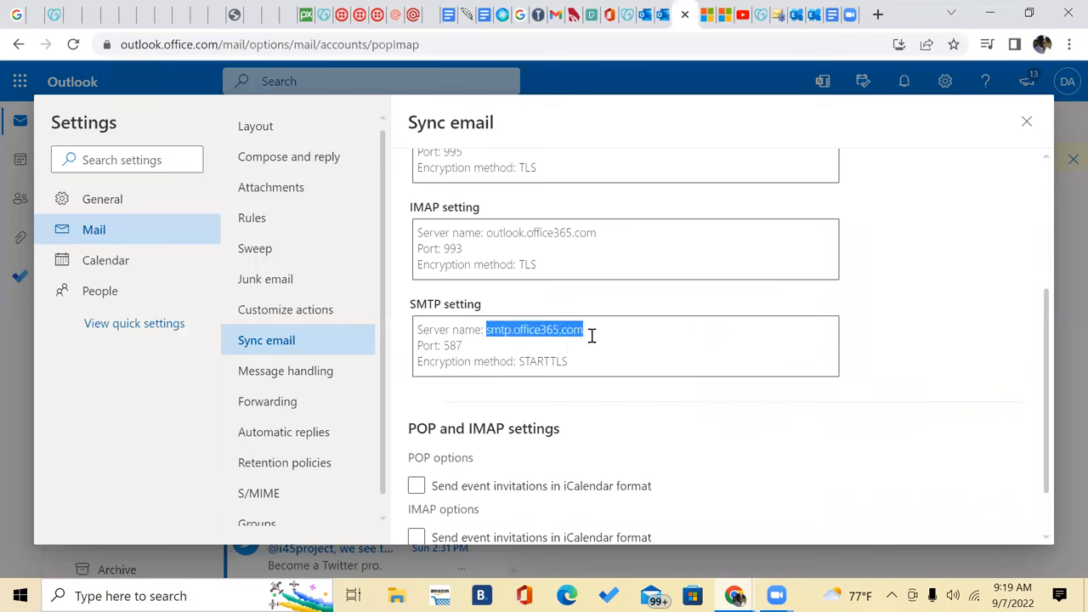
mouse_move(34, 7)
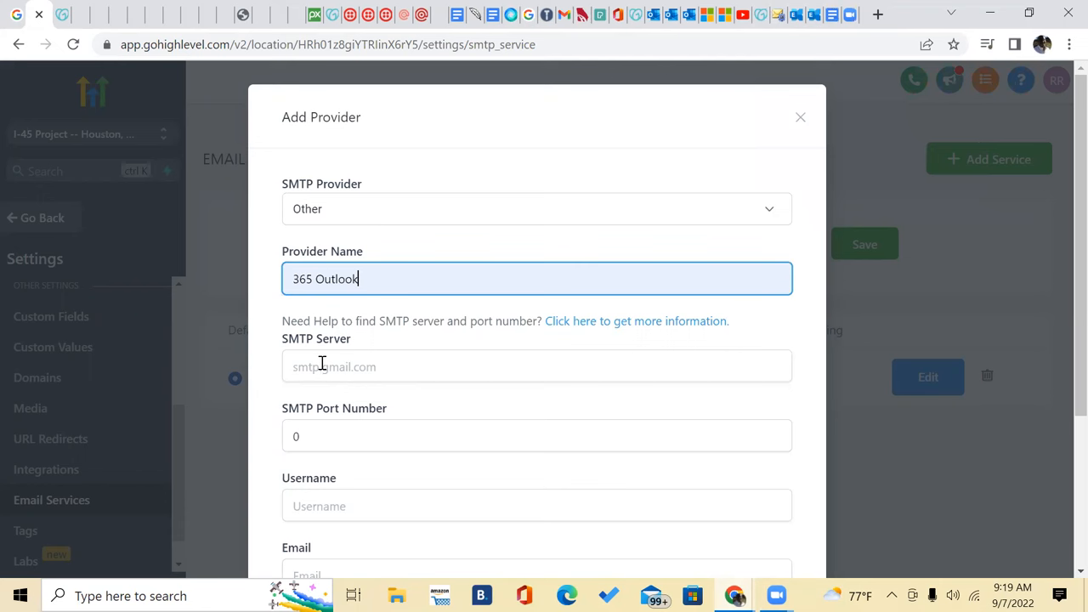
click(537, 367)
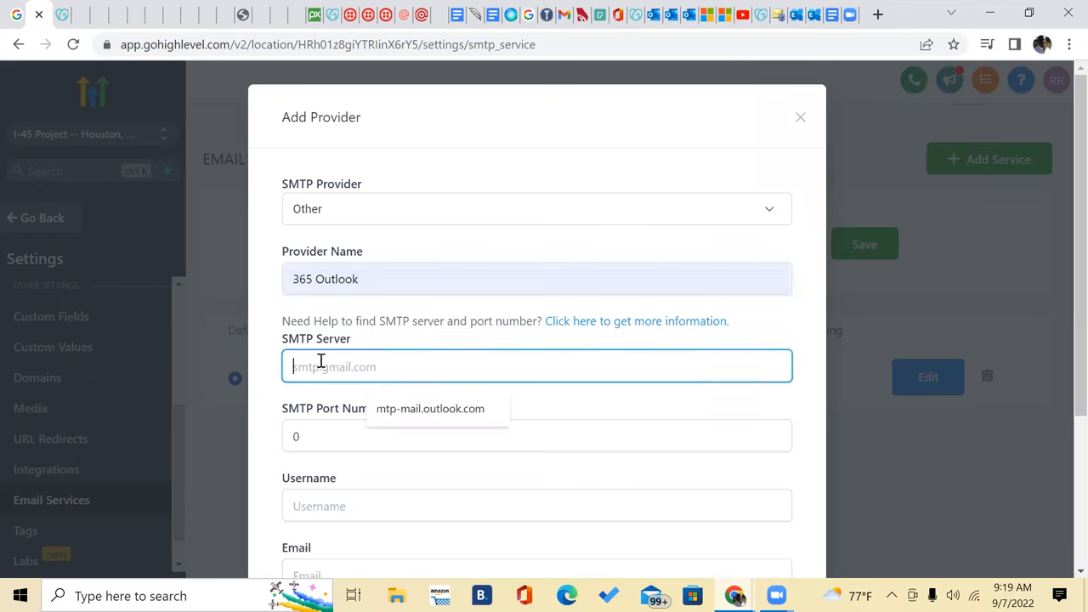
text(smtp.office365.com)
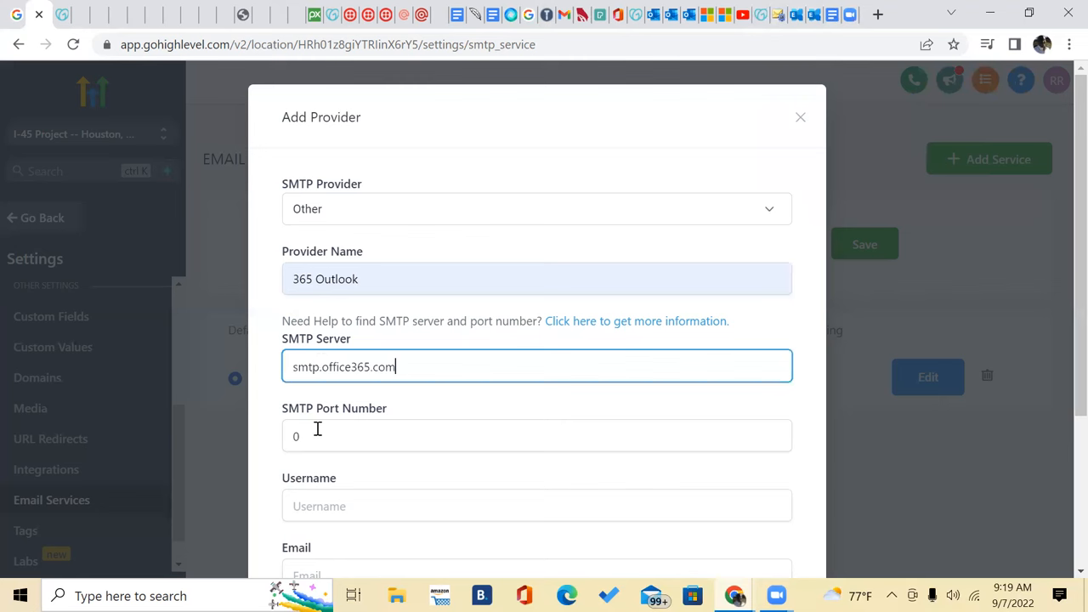
mouse_move(816, 10)
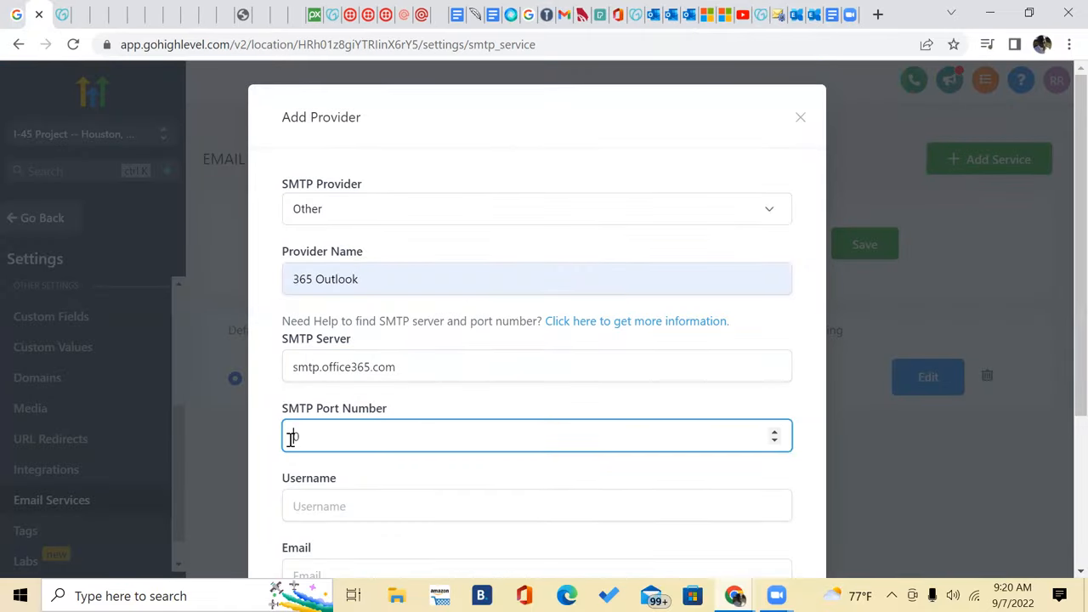
text(5870)
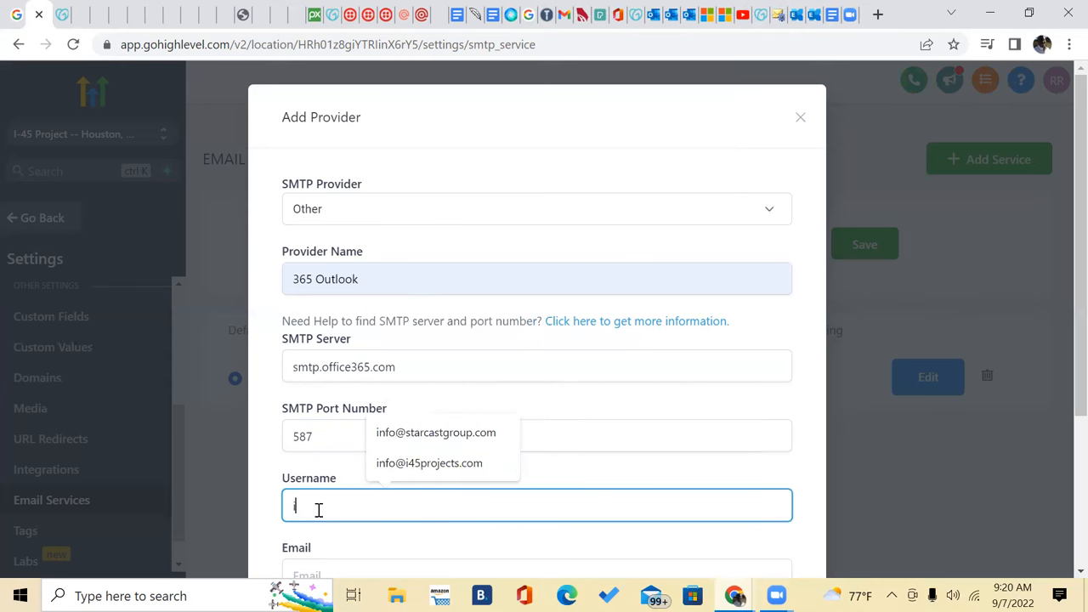
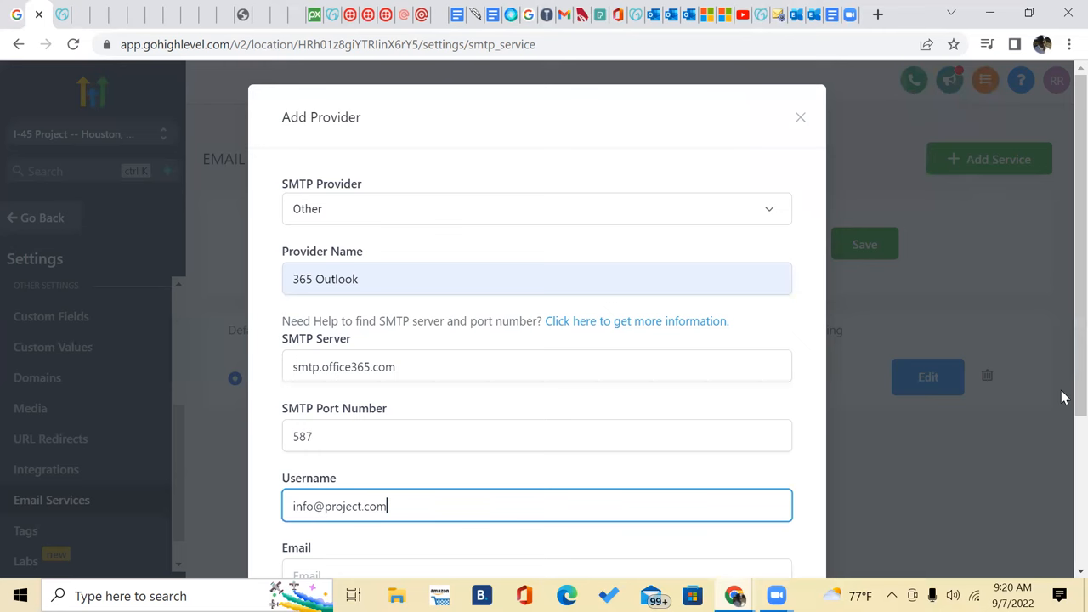
Fill in the sender email and password, then cancel the Add Provider form without saving
scroll(down, 3)
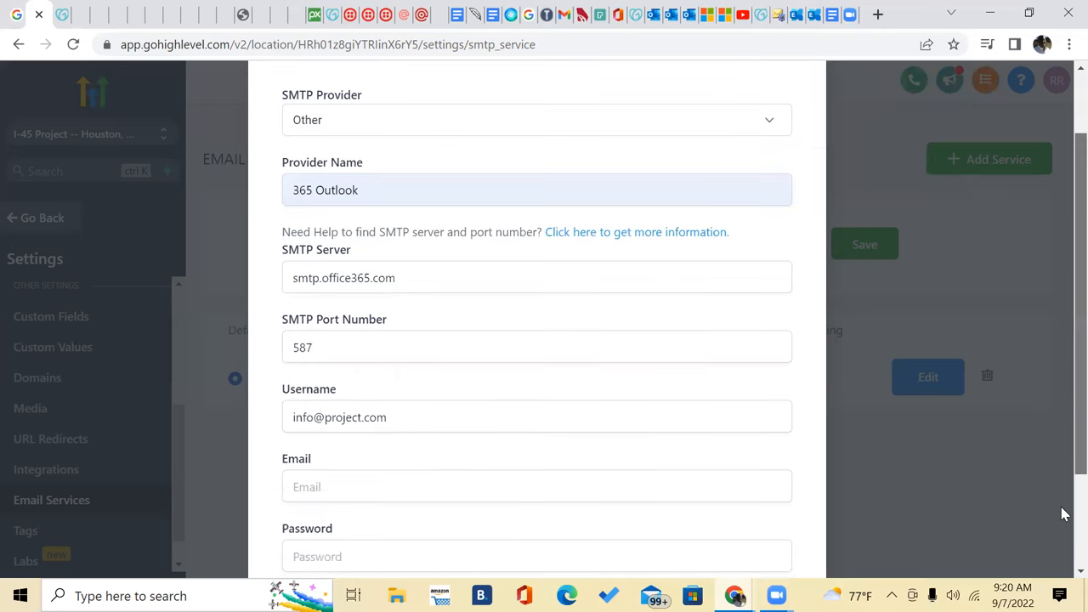
scroll(down, 3)
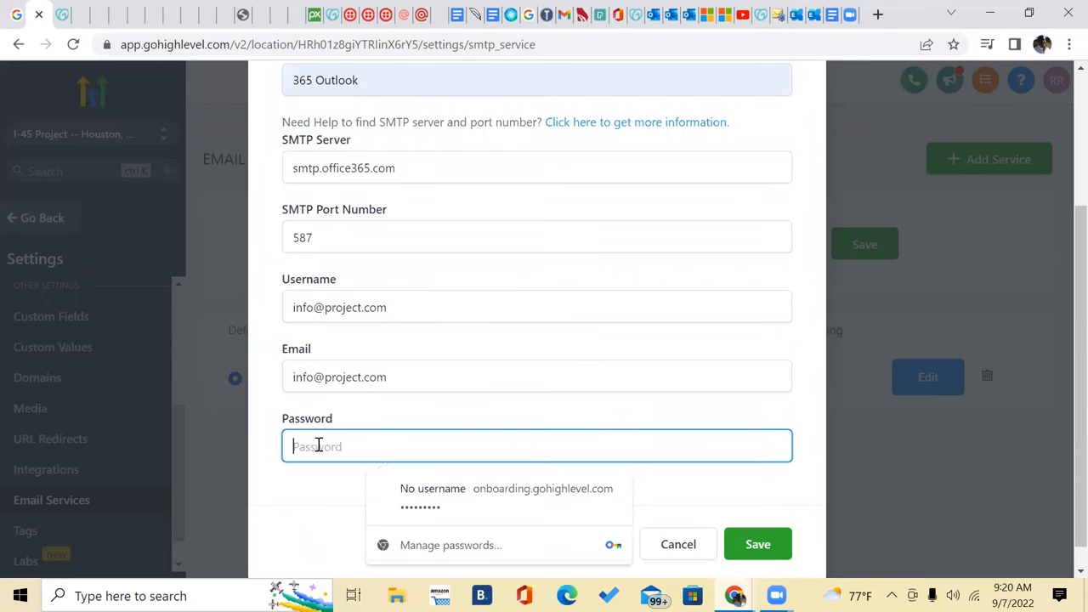
text(•)
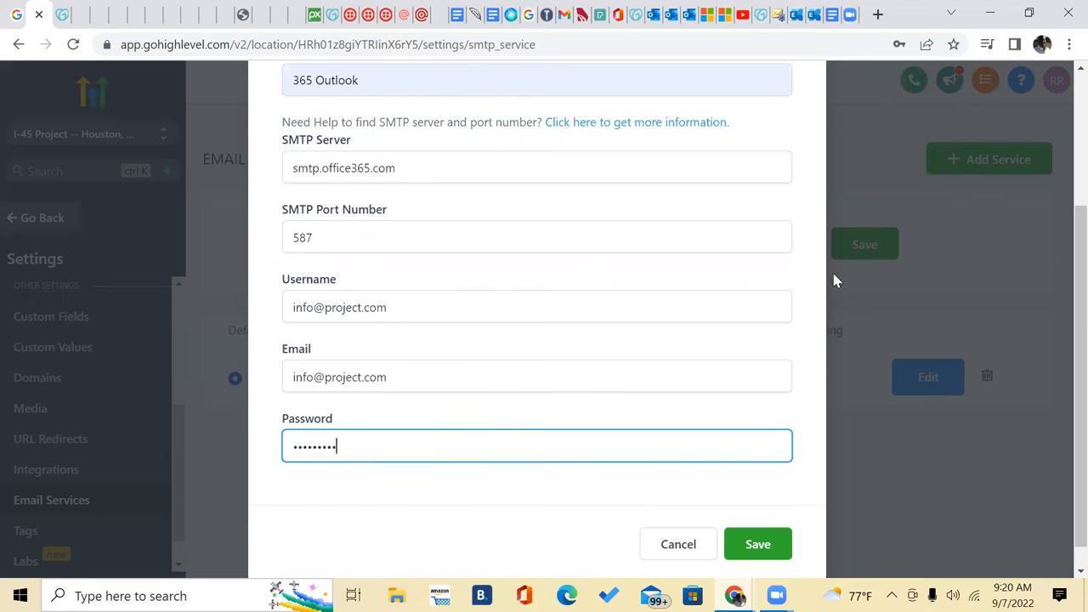
mouse_move(68, 65)
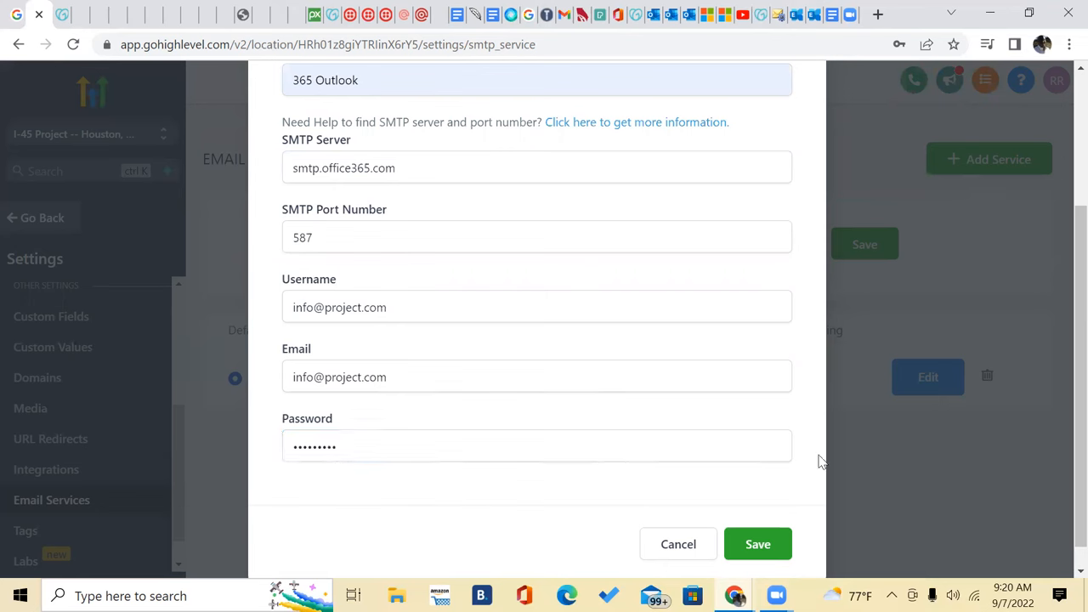
right_click(693, 550)
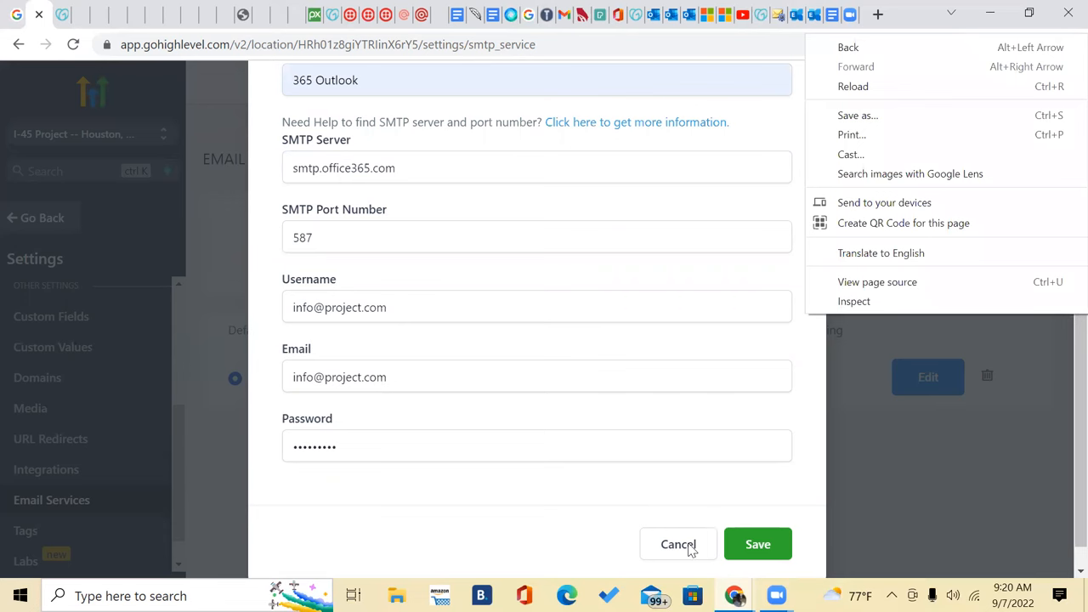
click(756, 544)
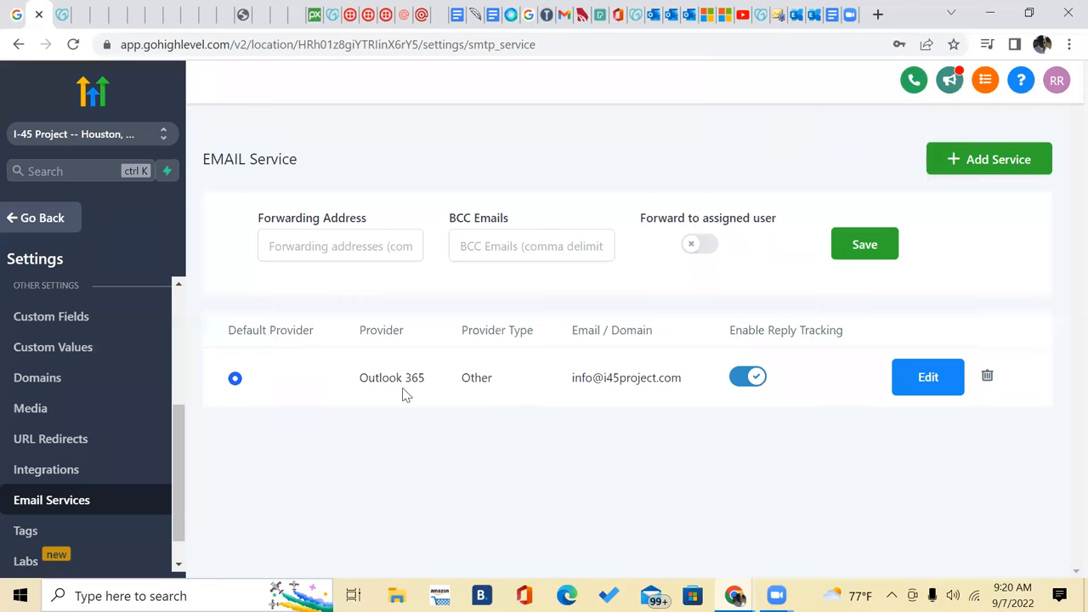
mouse_move(428, 393)
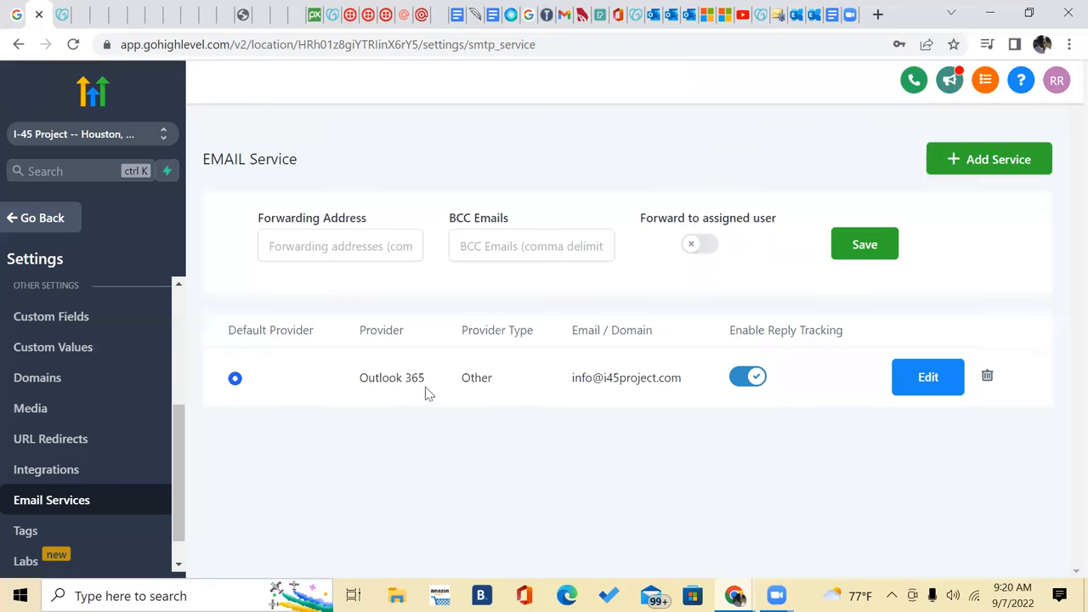
mouse_move(639, 398)
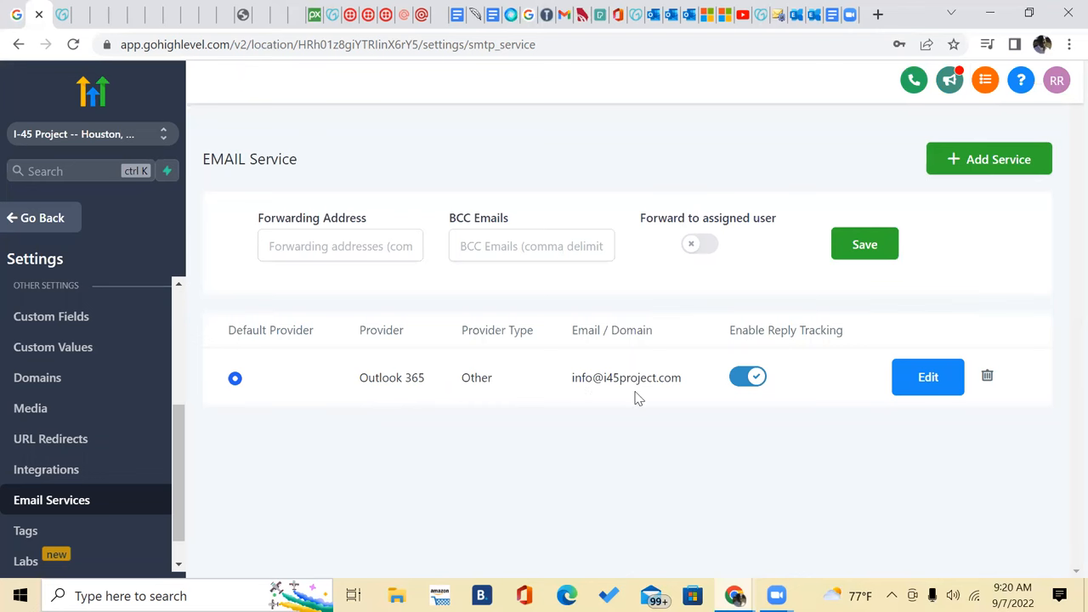
mouse_move(629, 158)
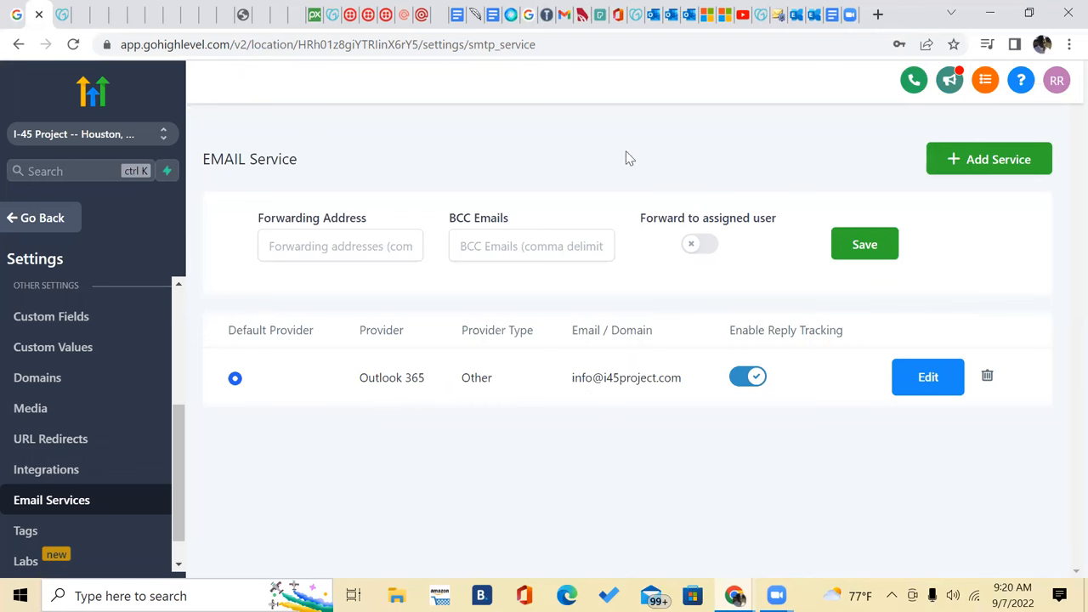
mouse_move(819, 487)
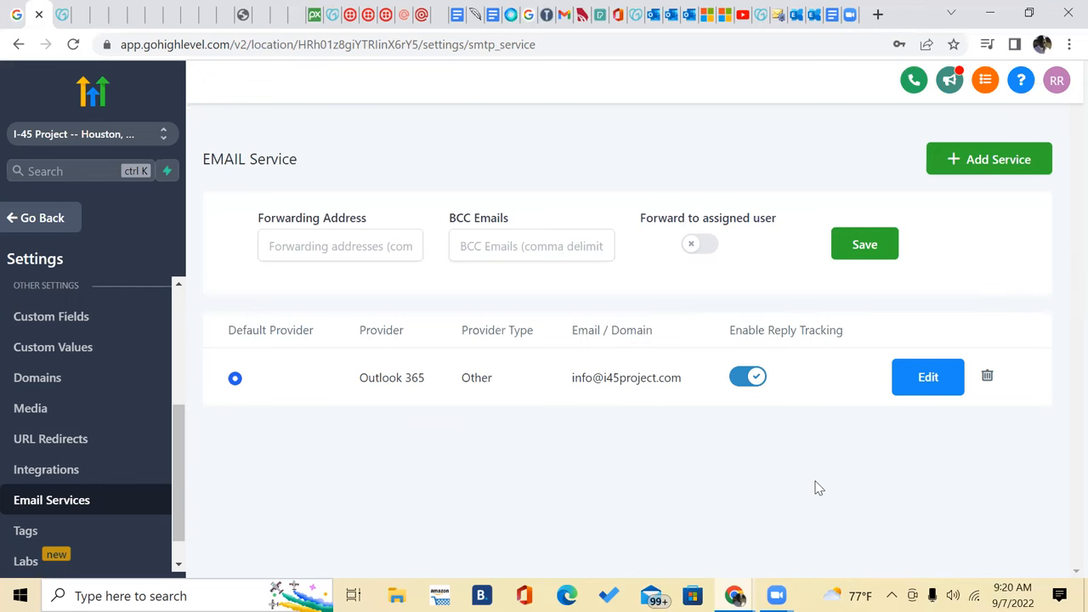
mouse_move(700, 312)
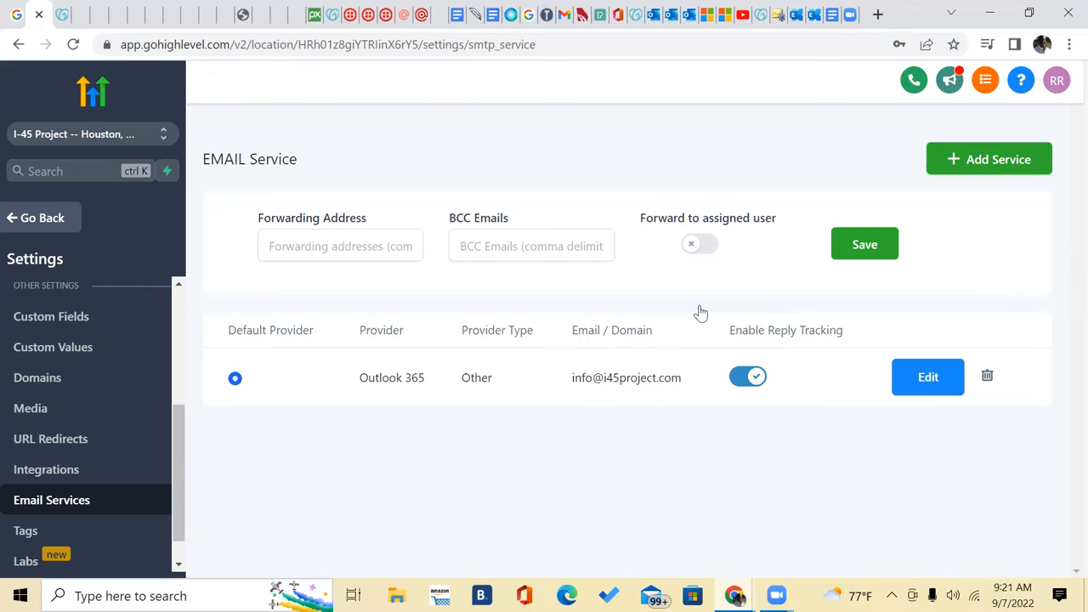
mouse_move(965, 498)
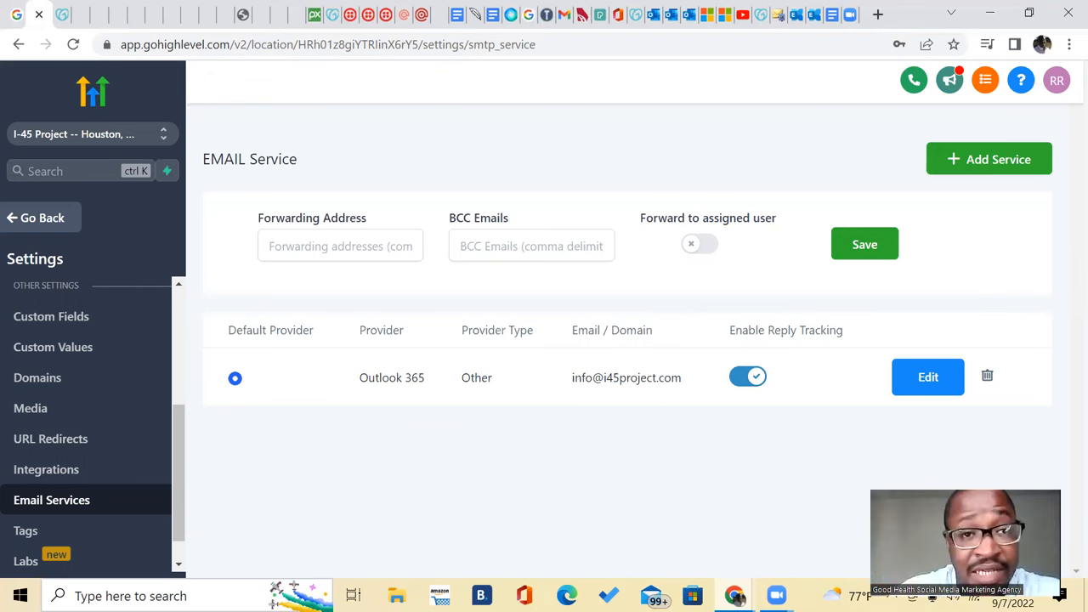
mouse_move(723, 6)
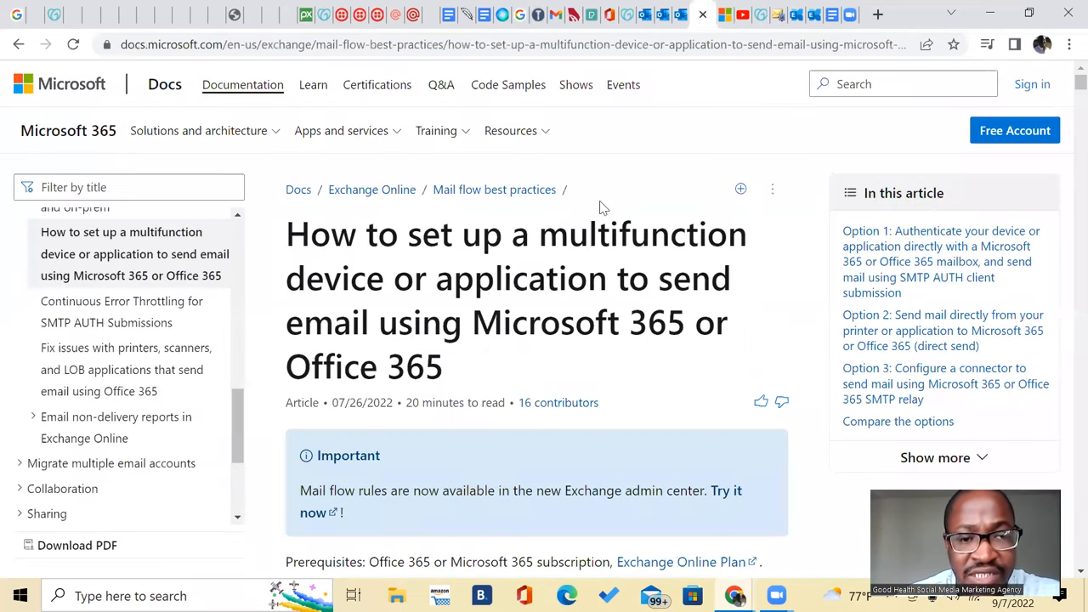
mouse_move(1057, 84)
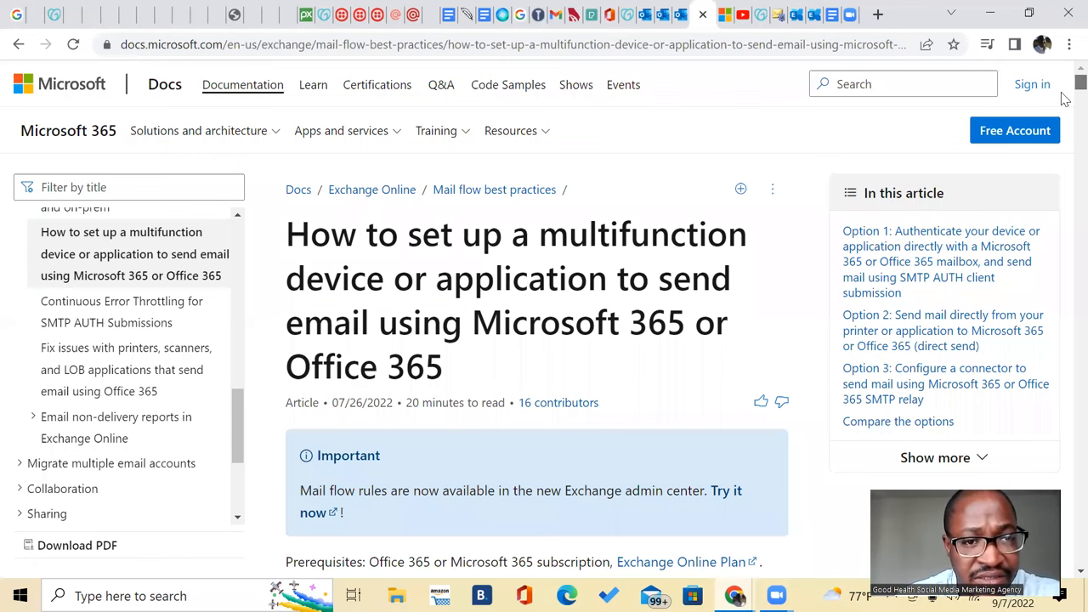
scroll(down, 3)
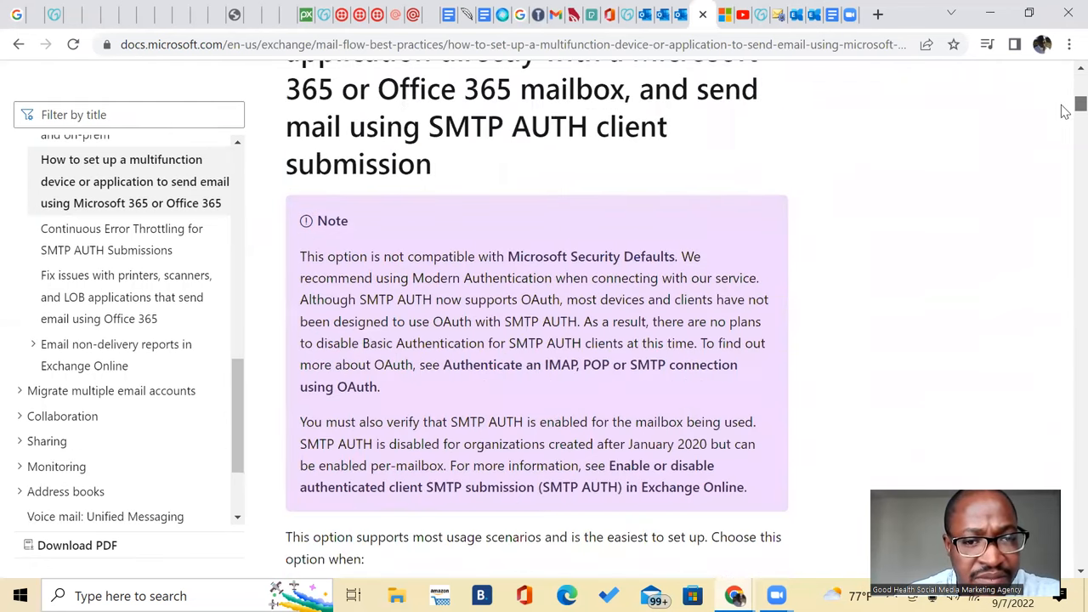
scroll(down, 3)
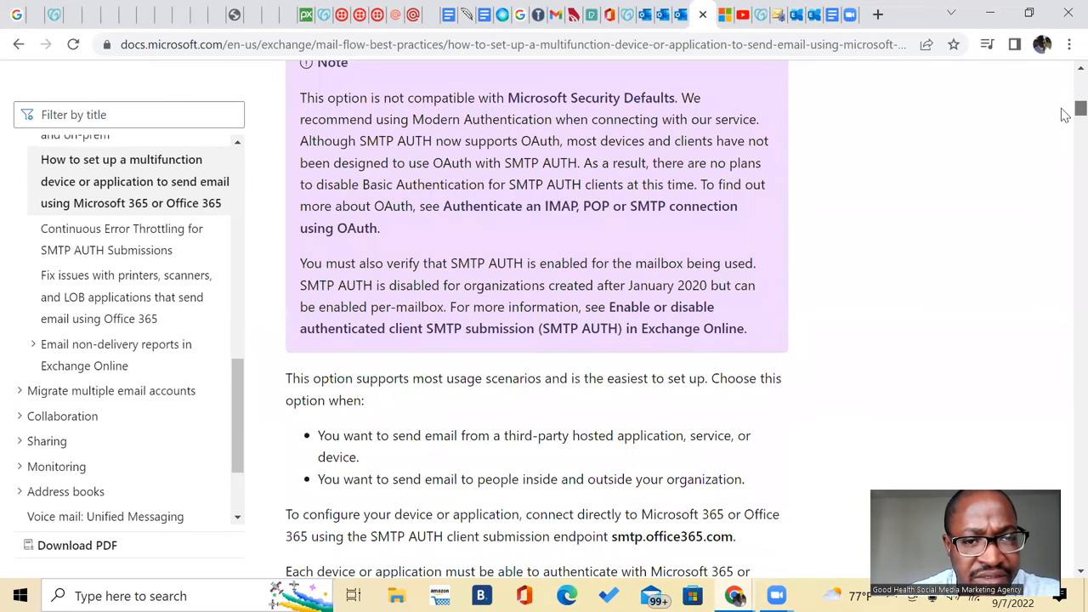
scroll(down, 3)
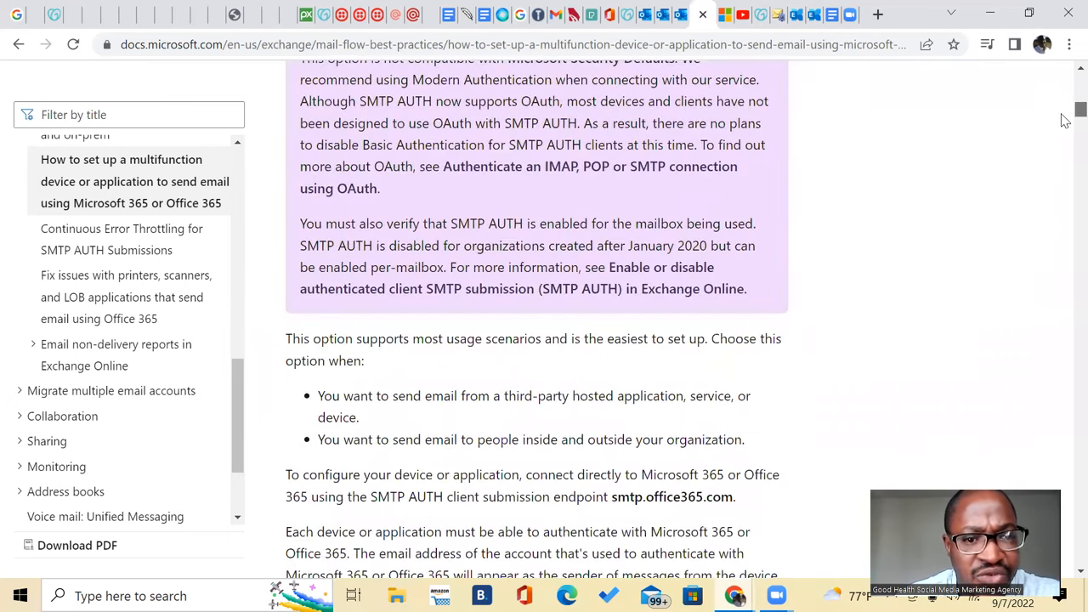
scroll(down, 3)
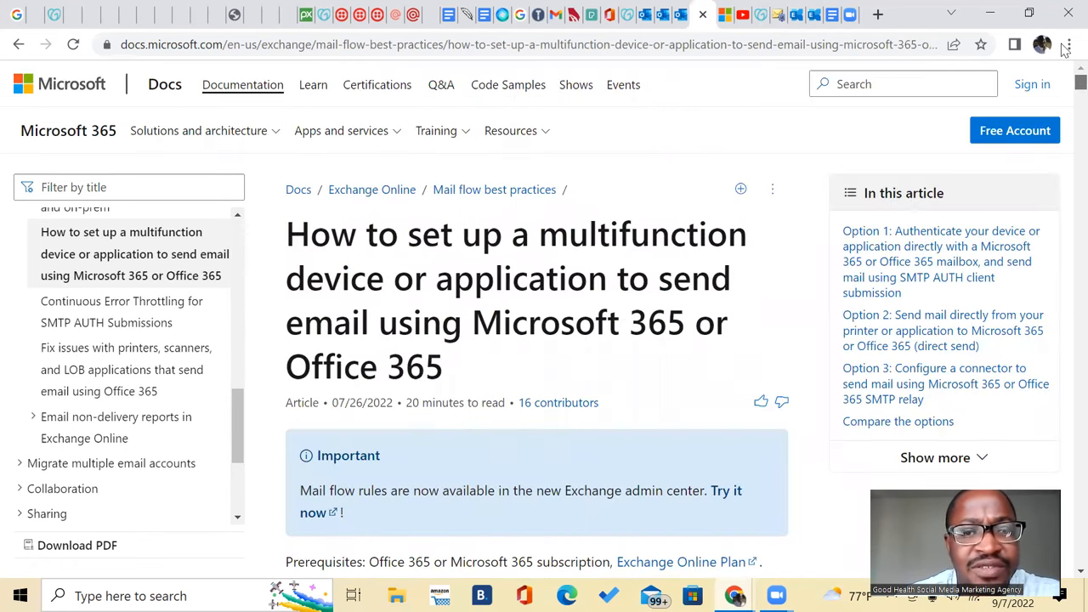
mouse_move(620, 123)
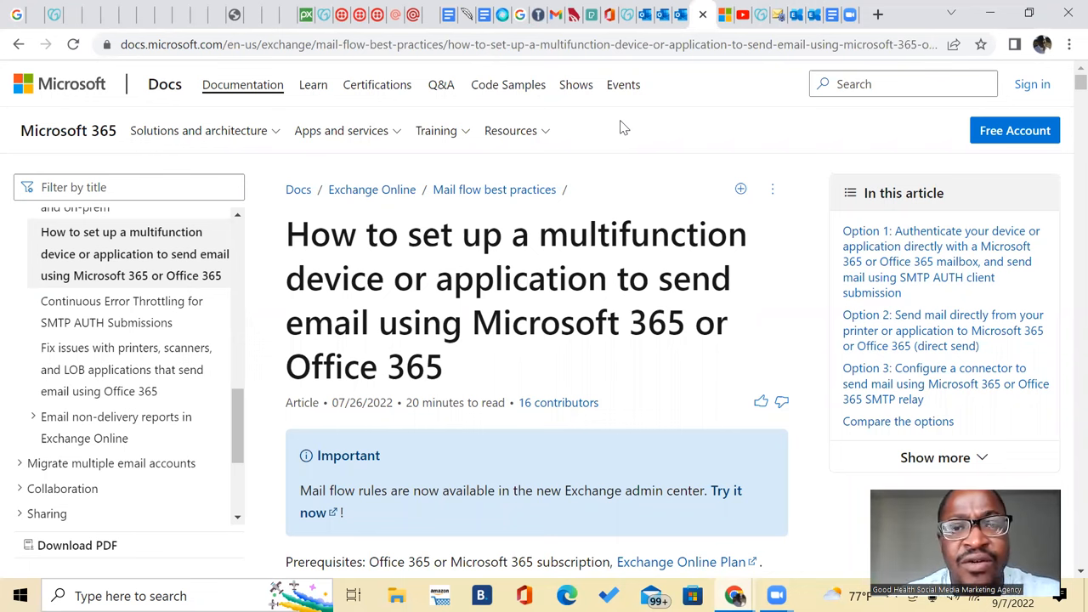